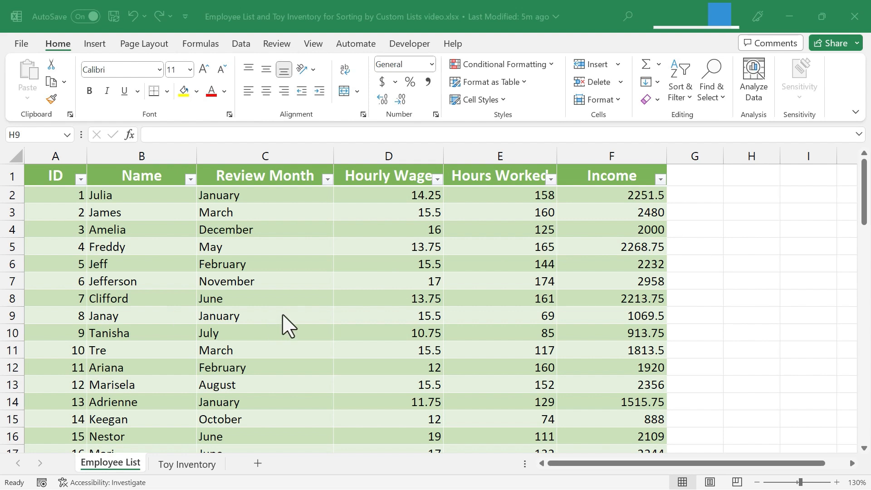
mouse_move(466, 380)
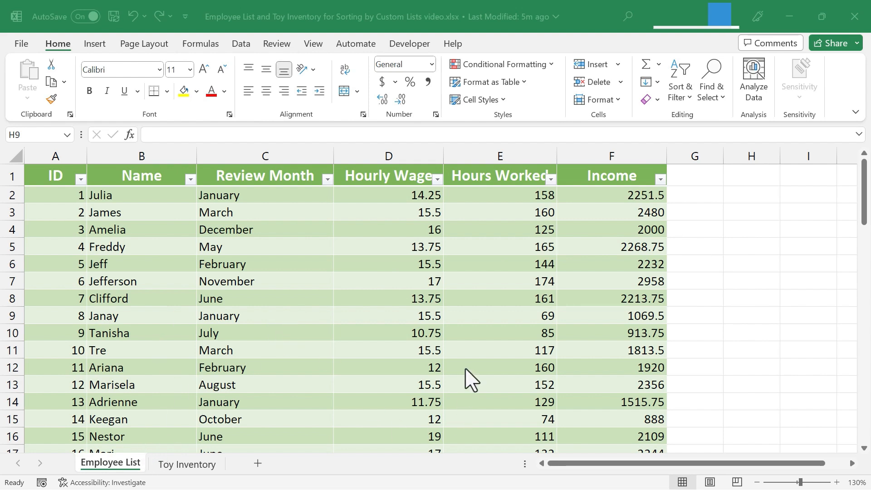
mouse_move(242, 221)
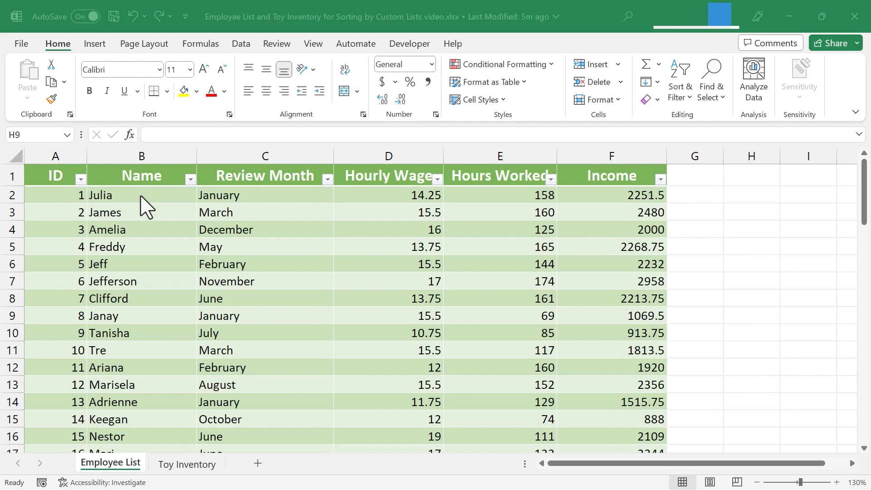
- Select cell B3 in the Name column as the sort column
click(138, 195)
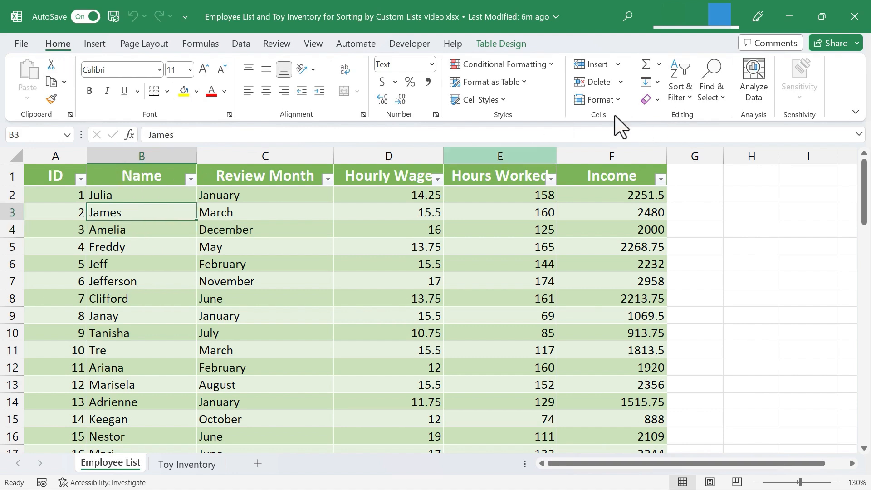
mouse_move(680, 72)
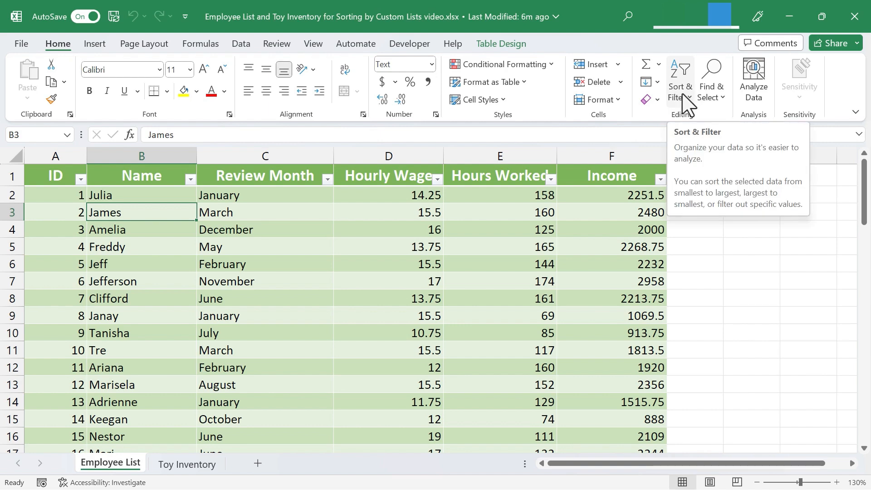
- Sort the table by Name A to Z, starting Adrienne, Alek, Allan
click(680, 80)
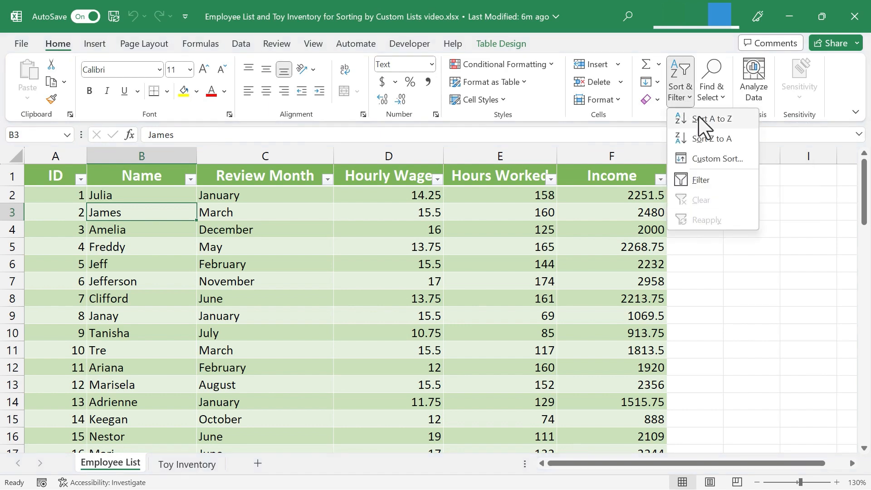
click(711, 119)
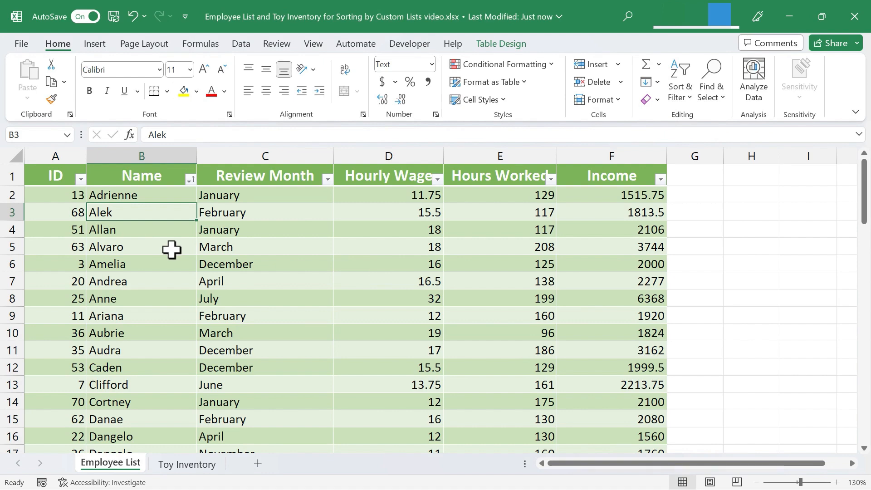
scroll(down, 3)
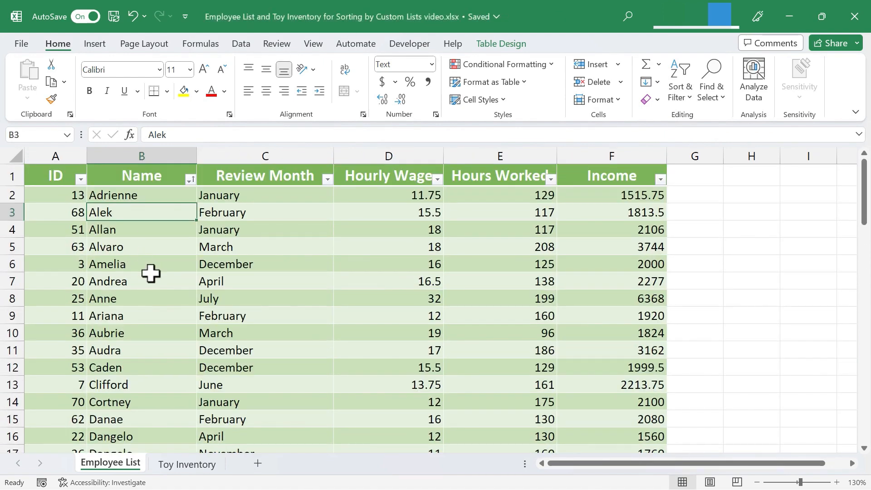
mouse_move(200, 407)
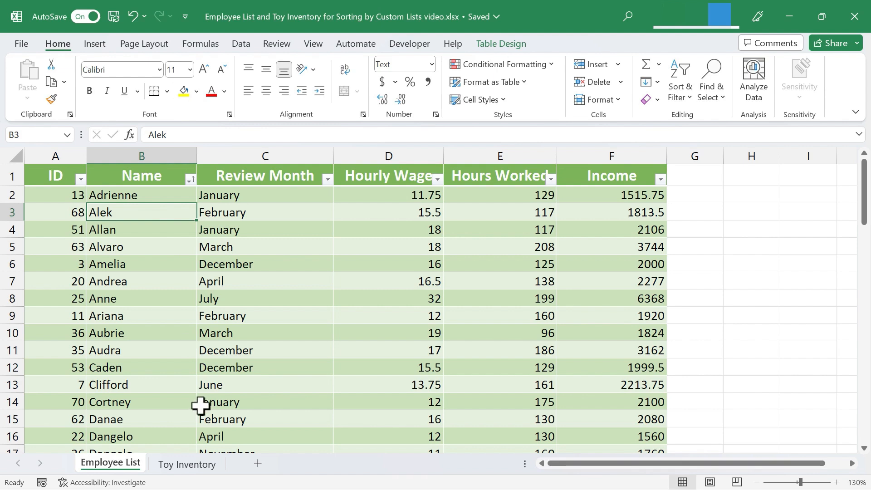
mouse_move(679, 82)
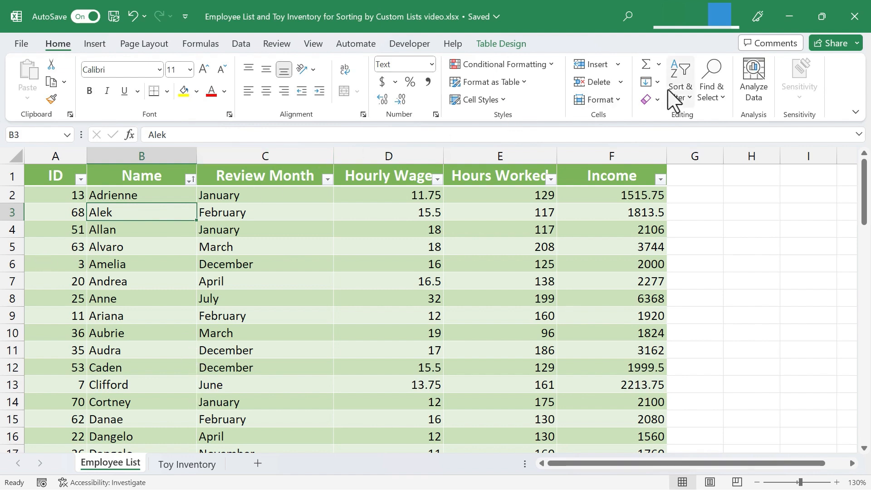
mouse_move(712, 80)
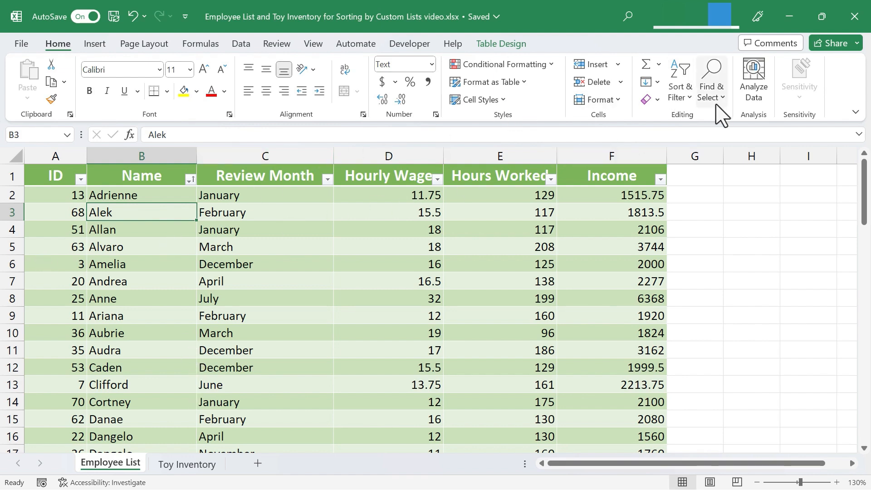
mouse_move(681, 79)
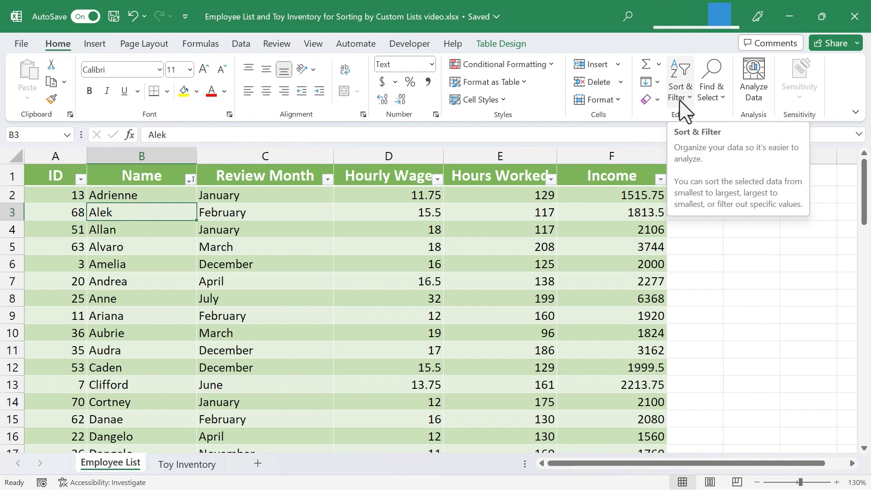
click(681, 80)
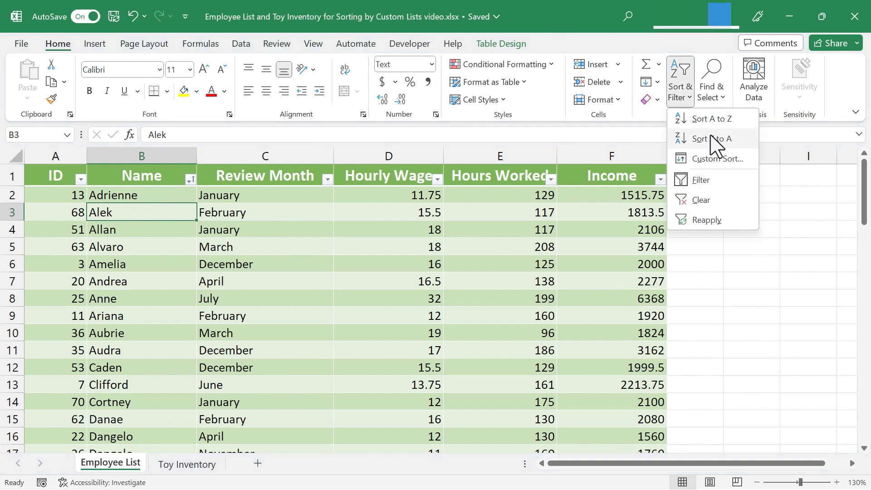
mouse_move(727, 142)
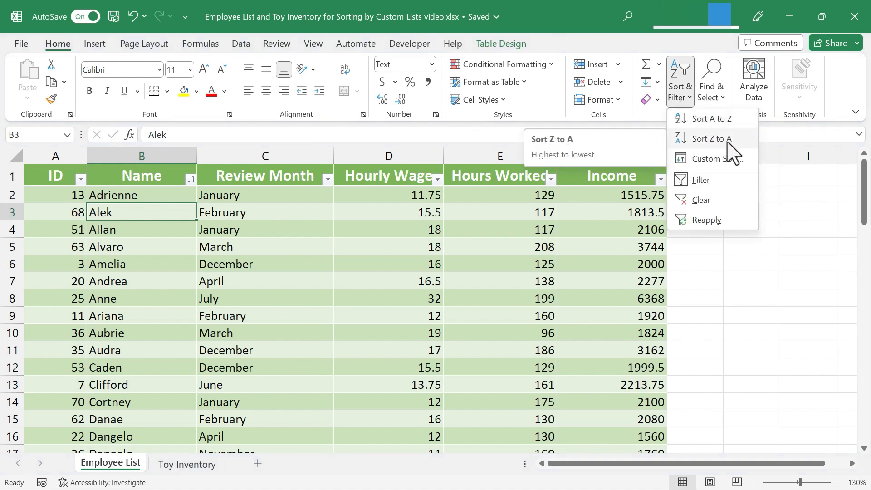
mouse_move(733, 169)
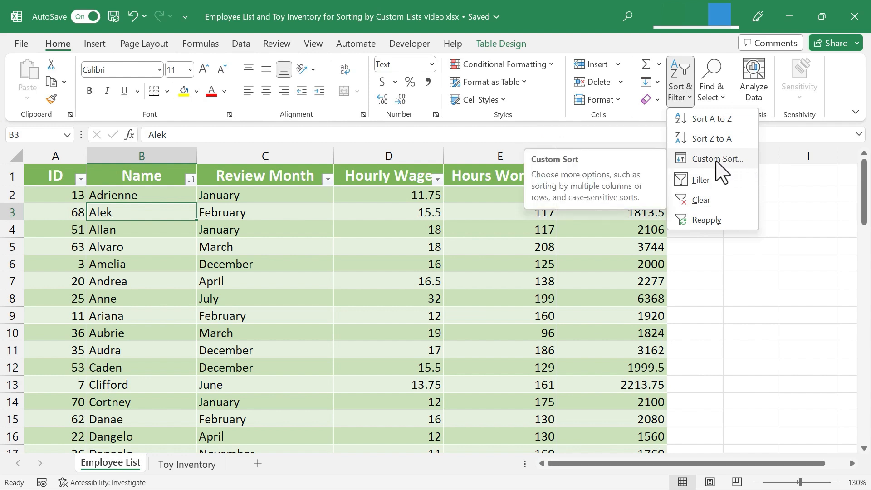
mouse_move(486, 243)
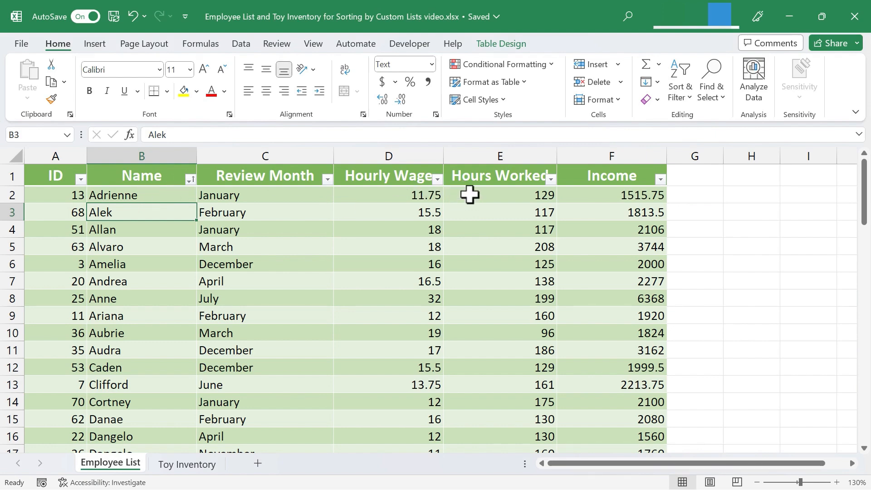
mouse_move(425, 218)
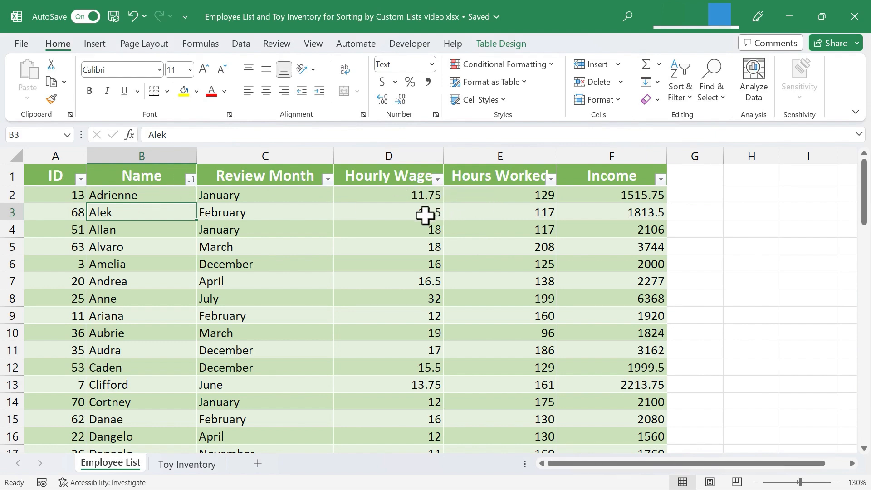
mouse_move(386, 220)
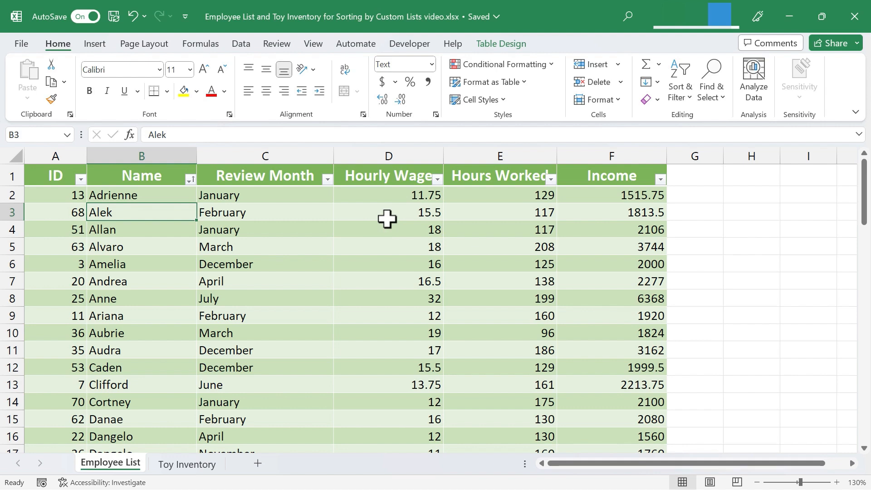
mouse_move(269, 211)
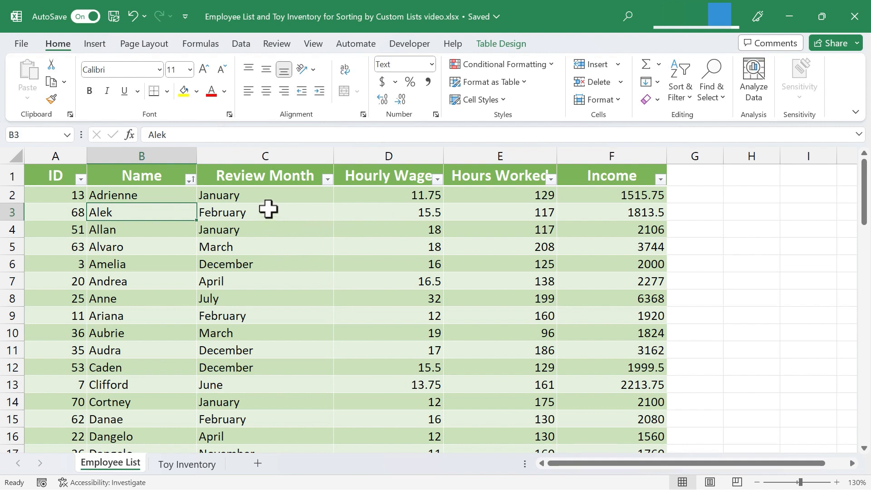
mouse_move(269, 195)
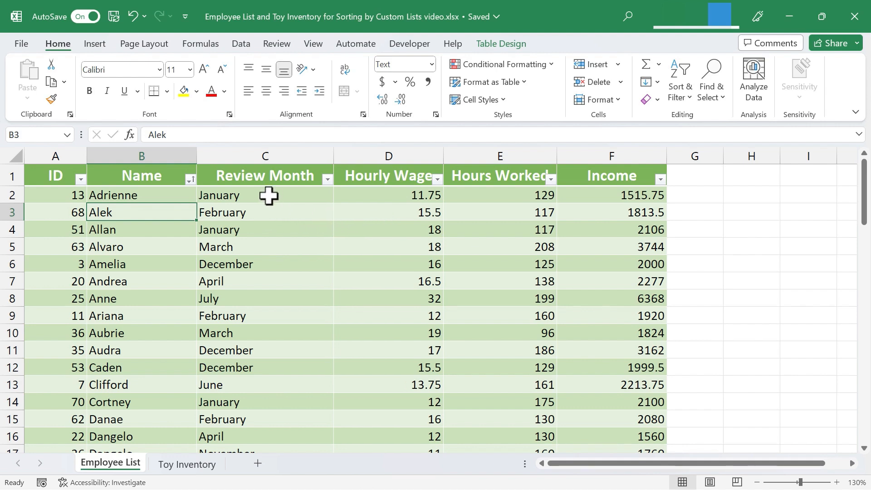
click(265, 195)
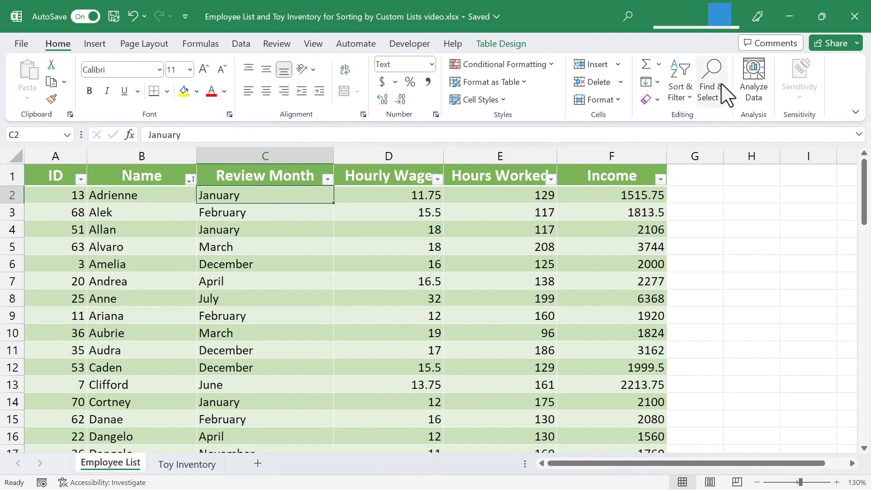
click(681, 80)
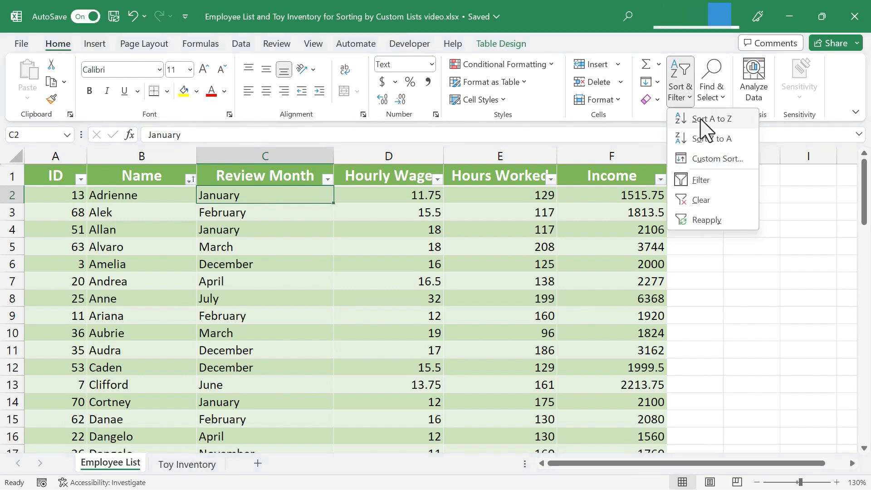
click(711, 118)
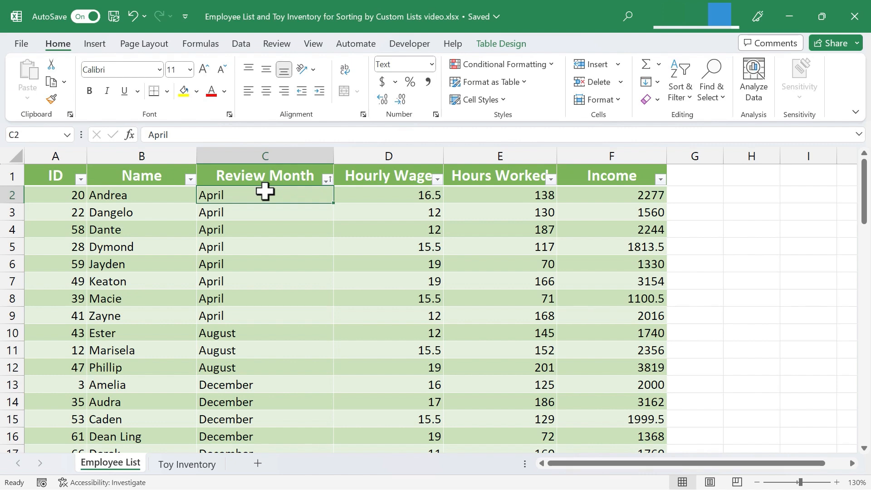
mouse_move(249, 345)
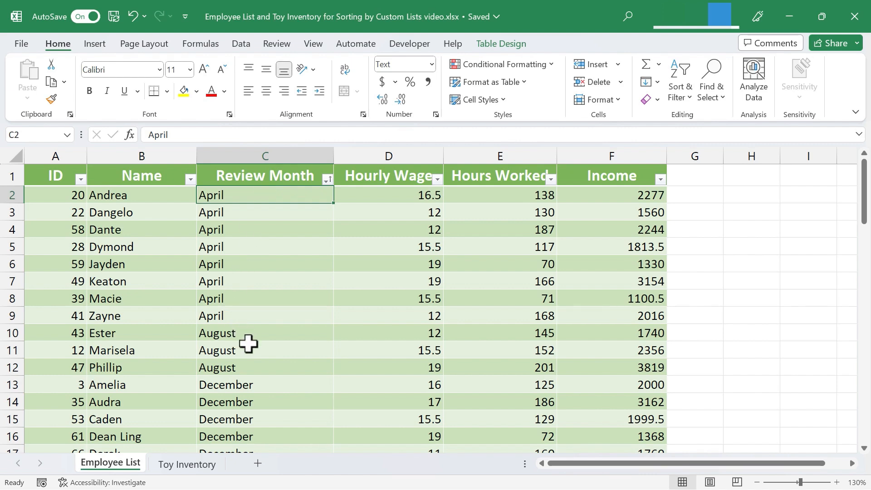
mouse_move(290, 300)
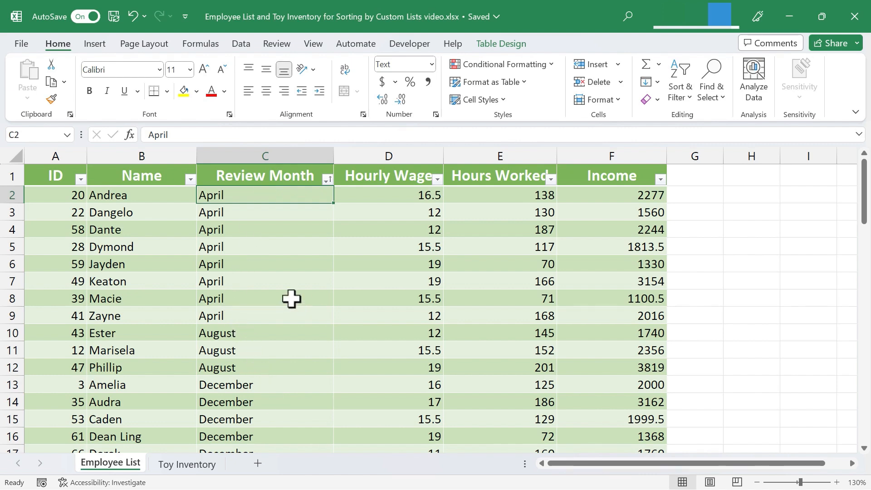
click(265, 247)
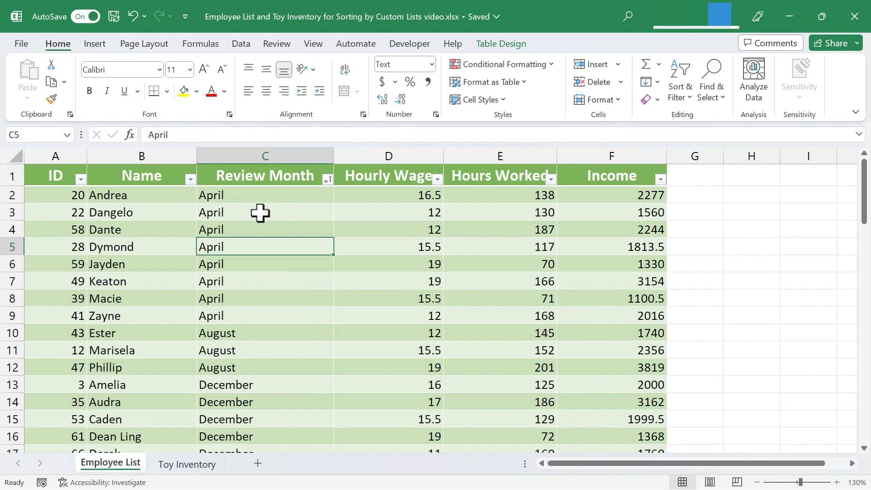
mouse_move(271, 197)
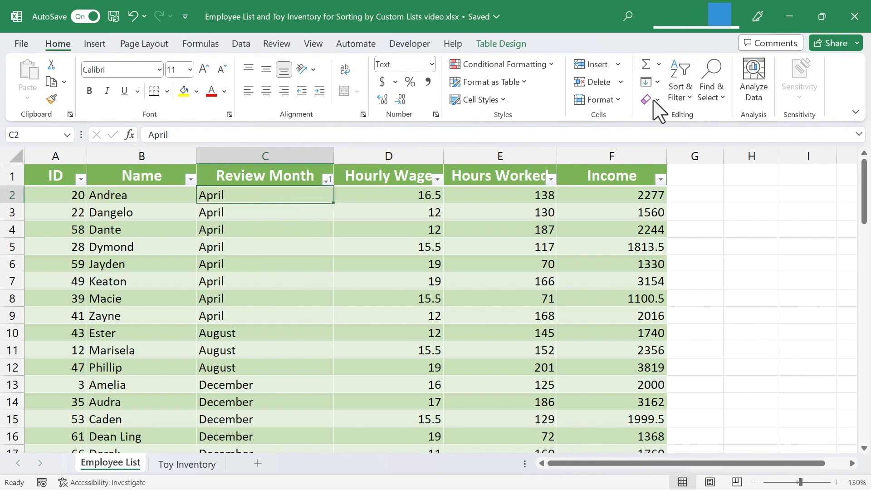
mouse_move(327, 194)
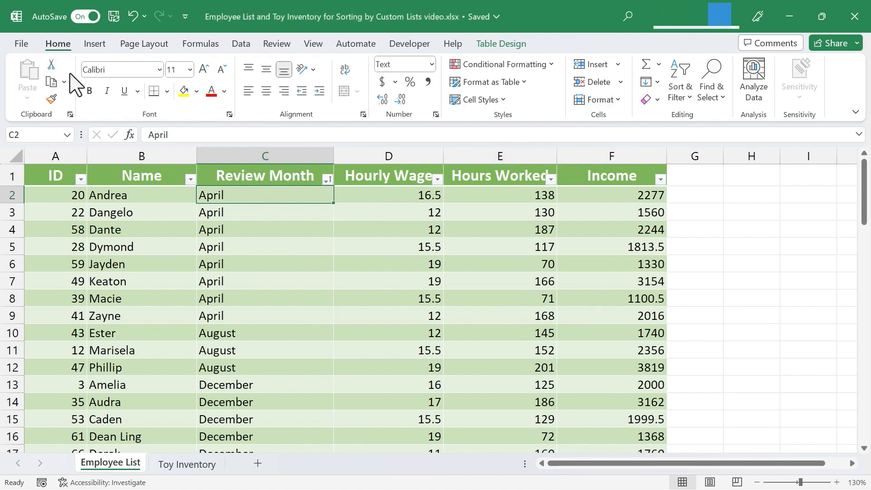
mouse_move(614, 116)
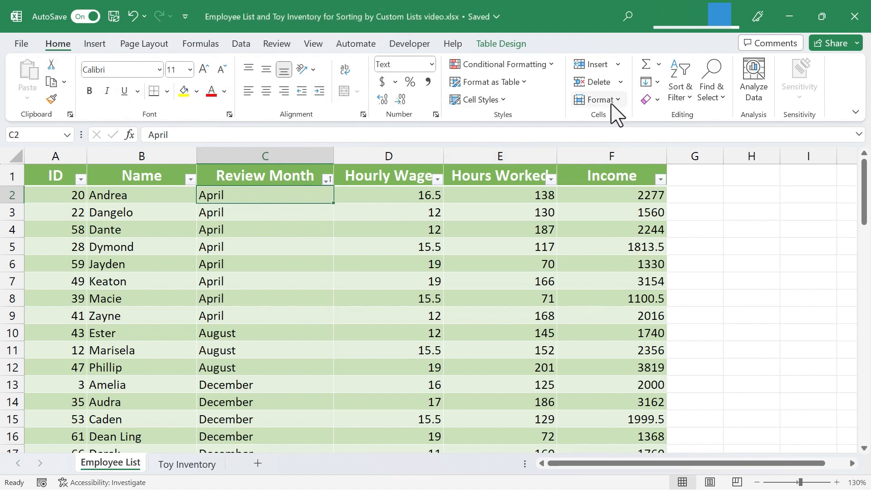
mouse_move(680, 77)
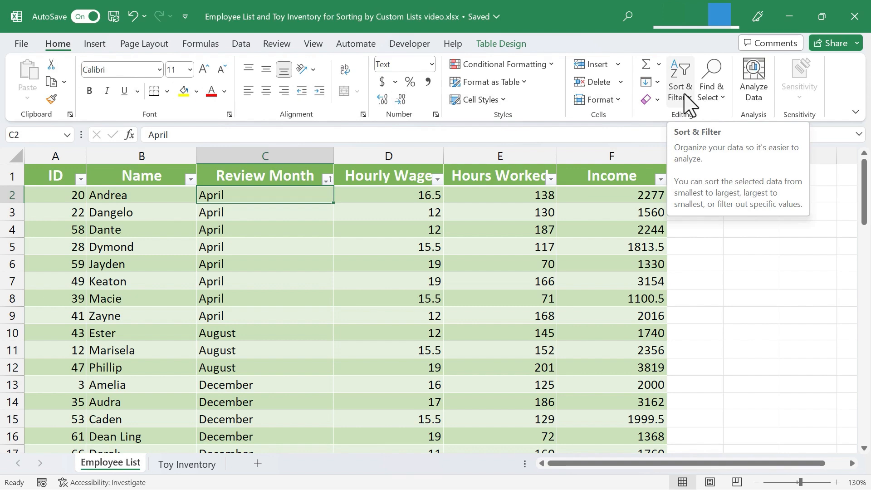
- Open the Data > Sort dialog with Review Month set to sort A to Z
click(680, 77)
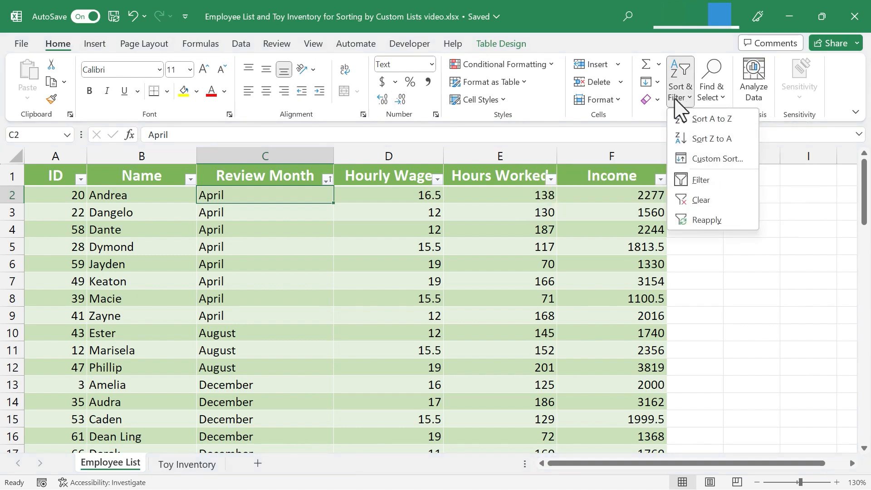
mouse_move(289, 68)
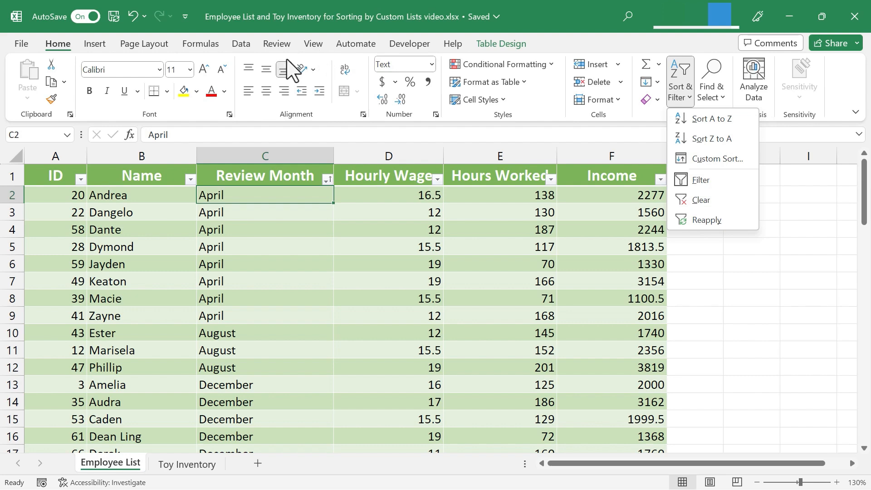
click(240, 43)
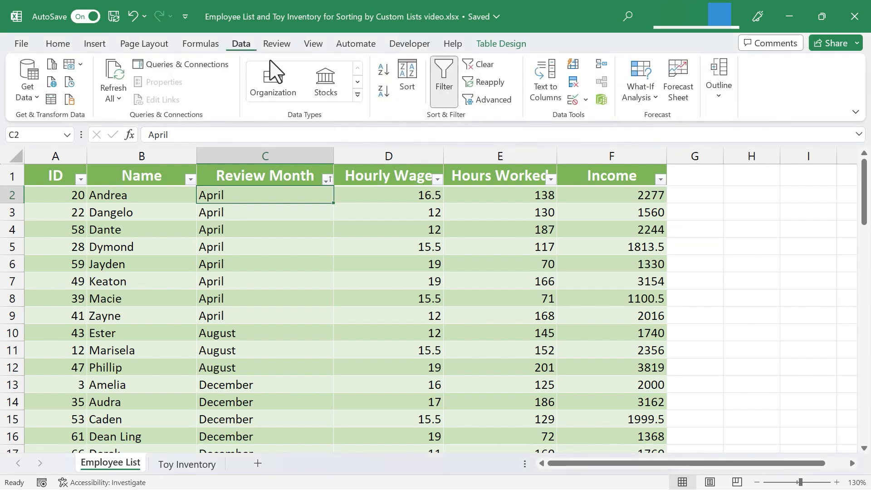
click(407, 82)
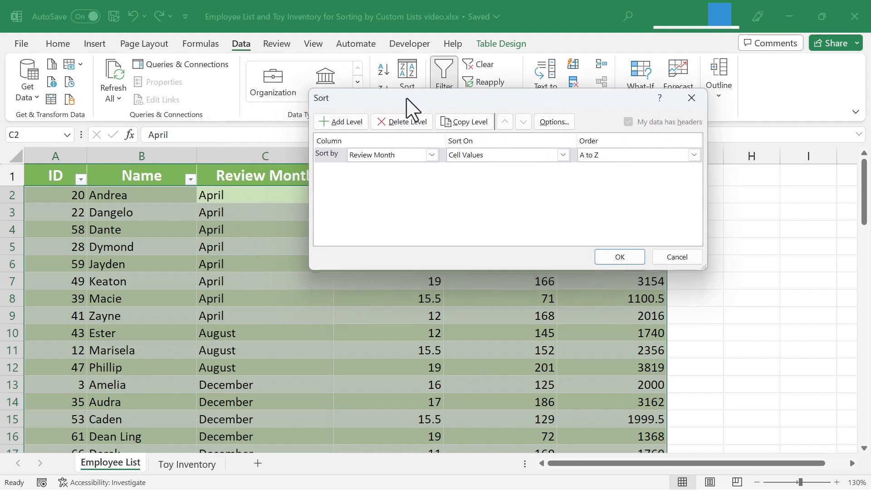
- Move the Sort dialog aside and set Review Month's order to Custom List
drag(409, 98, 508, 101)
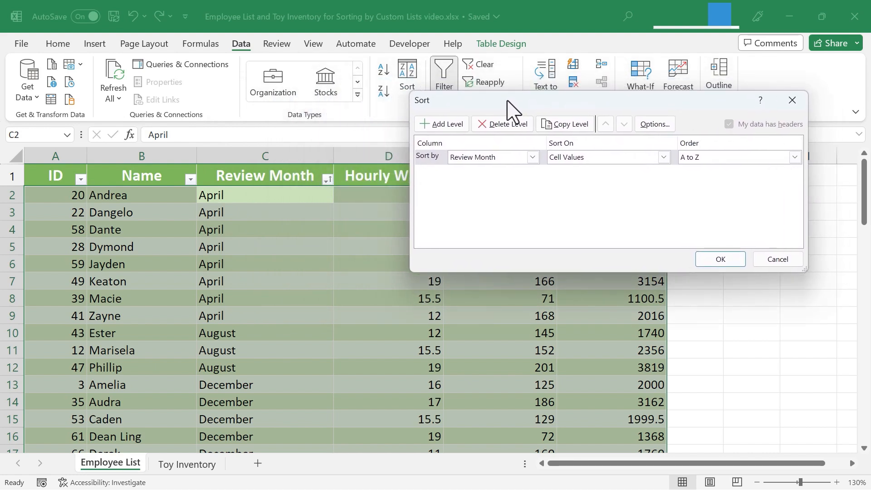
mouse_move(503, 225)
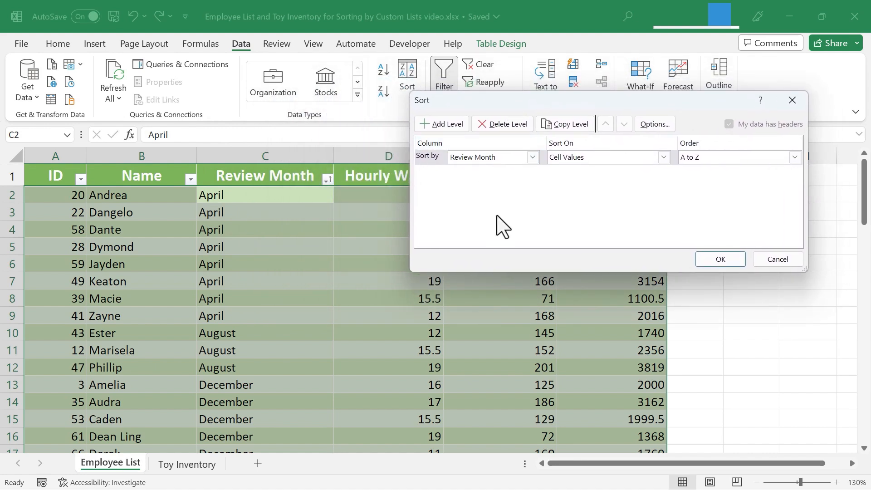
mouse_move(573, 225)
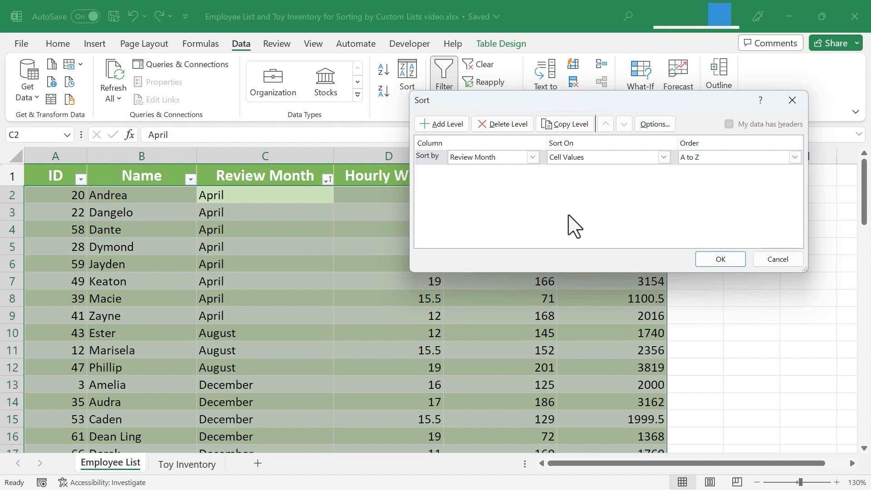
mouse_move(466, 181)
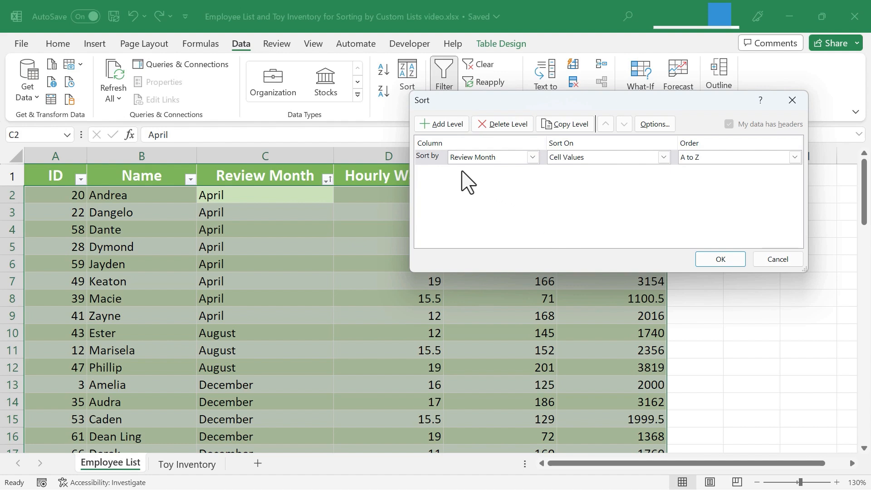
mouse_move(298, 167)
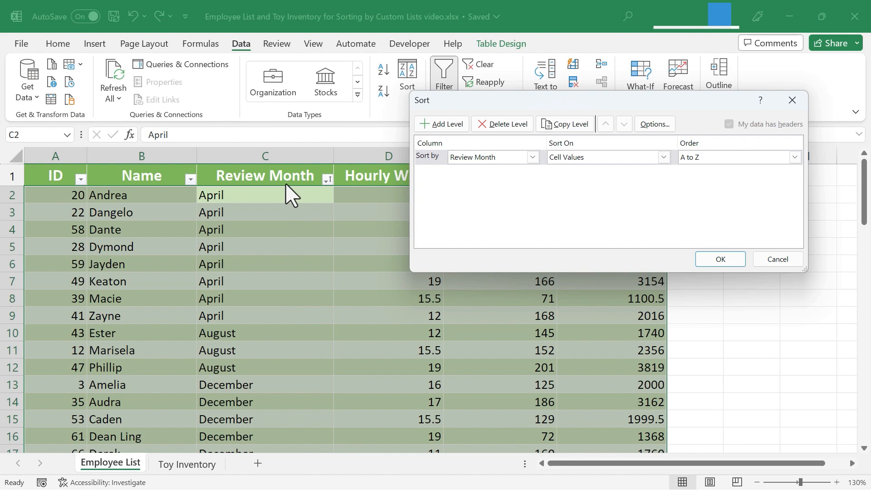
mouse_move(280, 261)
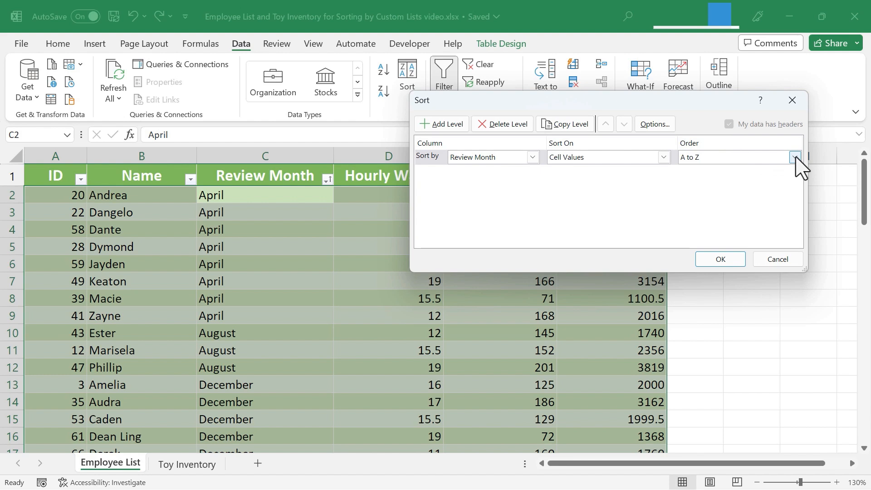
click(795, 157)
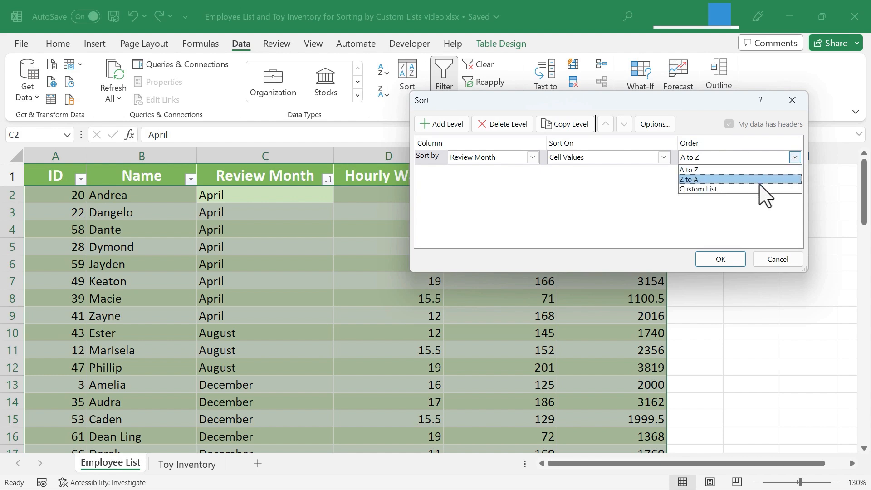
click(700, 189)
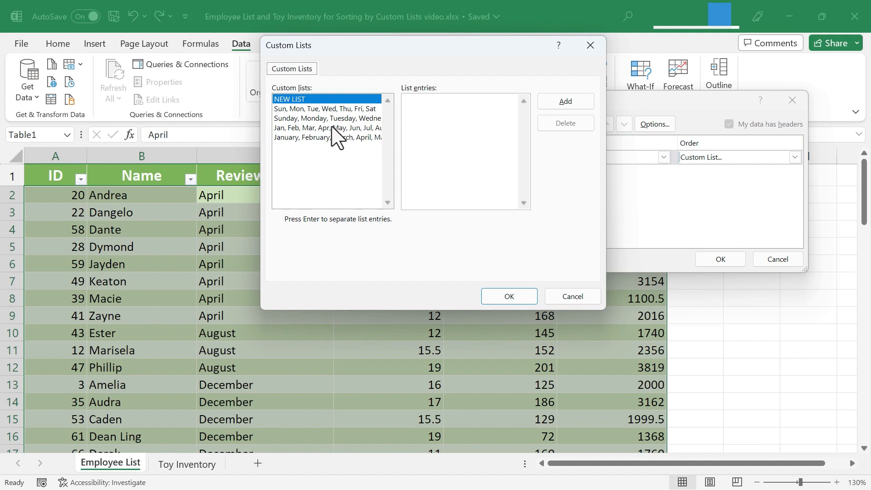
mouse_move(304, 141)
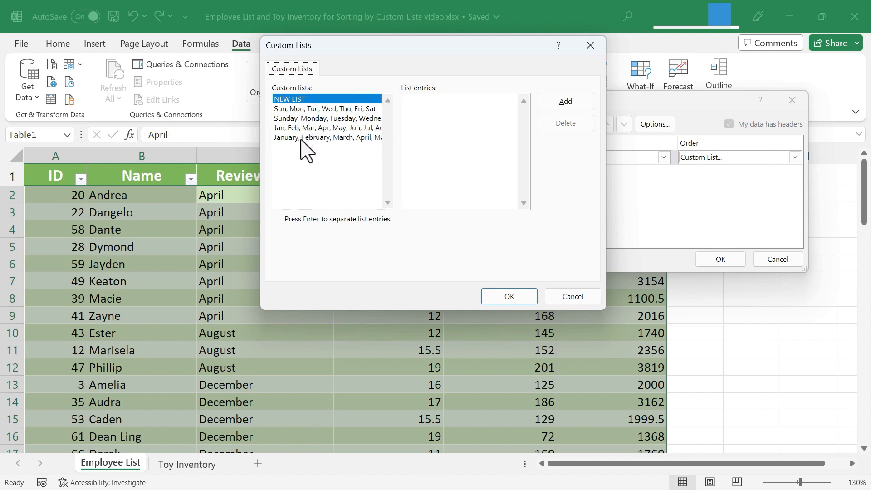
- Sort by the January, February, March... month list, then undo back to ID order
click(327, 138)
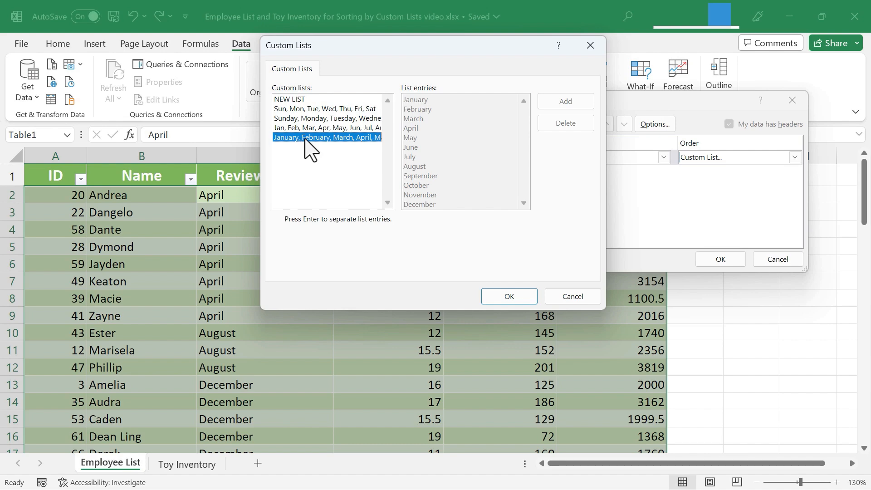
mouse_move(448, 154)
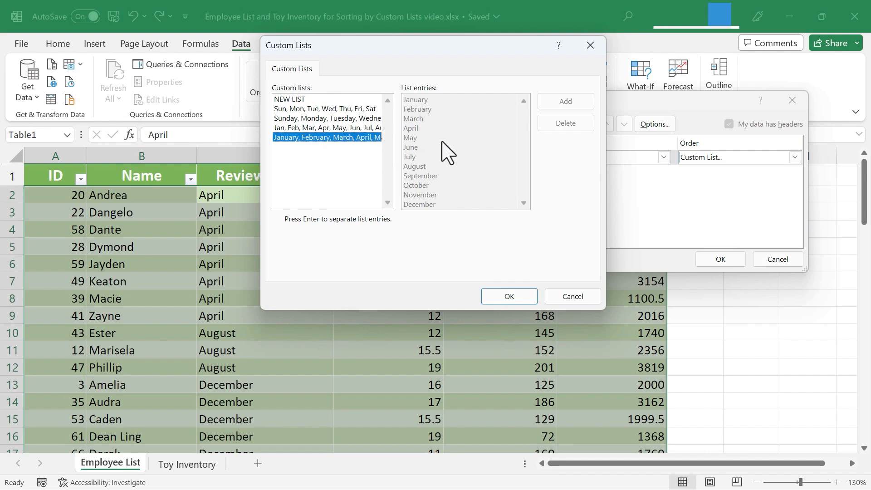
click(509, 295)
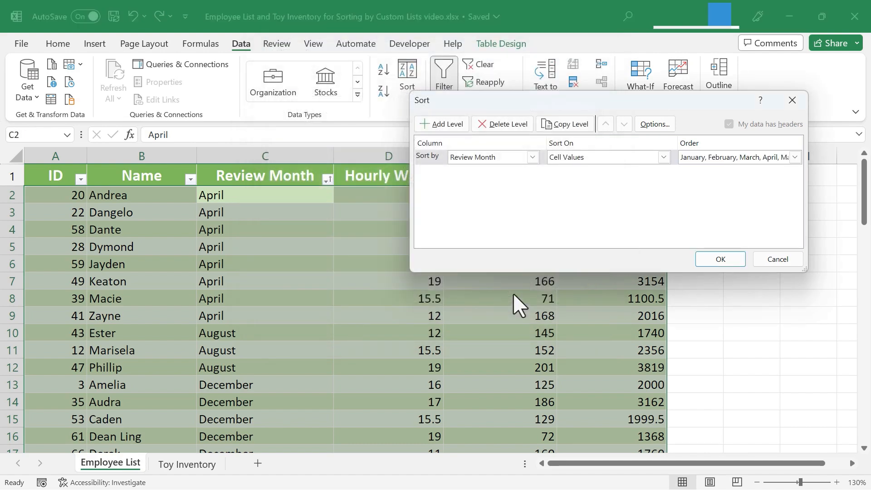
click(721, 260)
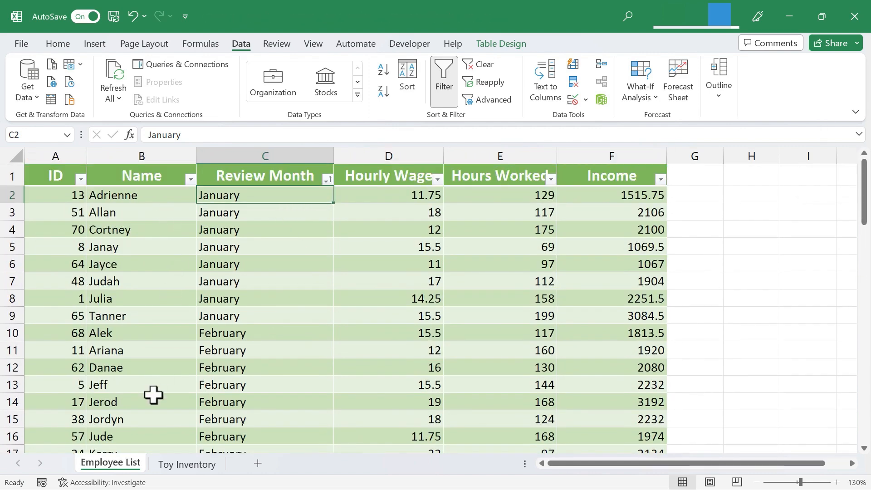
click(265, 299)
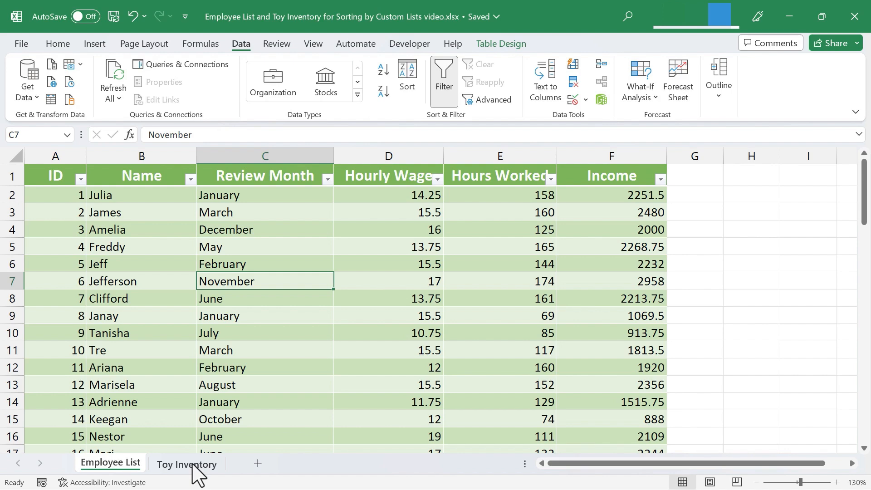
click(185, 463)
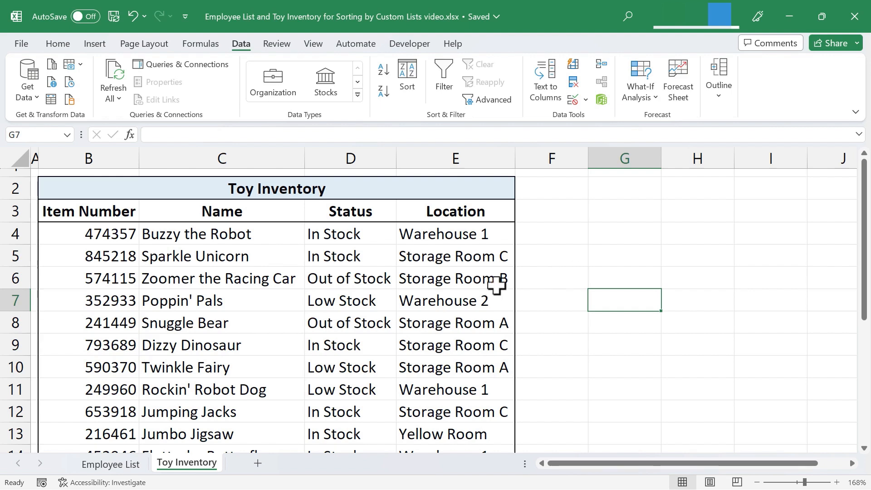
mouse_move(172, 258)
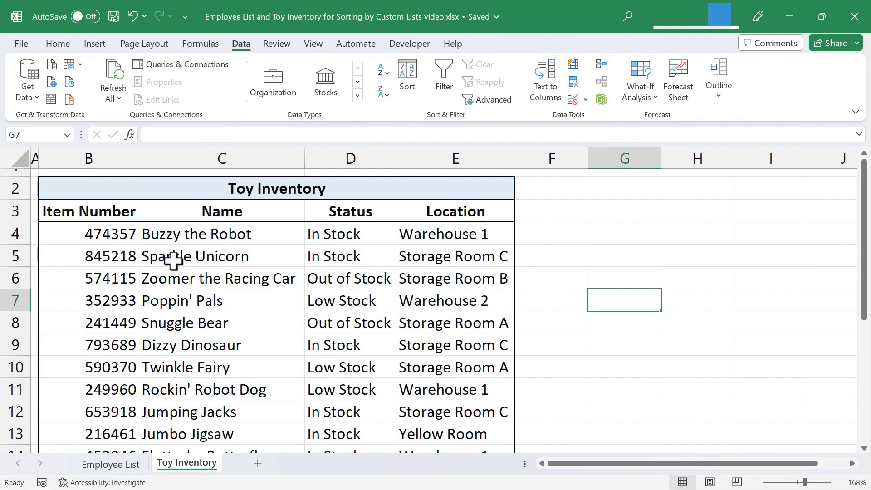
mouse_move(214, 272)
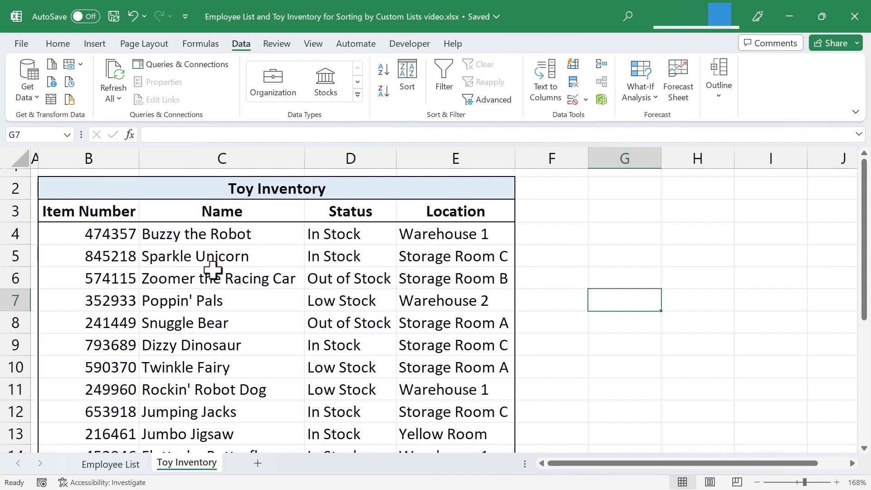
mouse_move(353, 254)
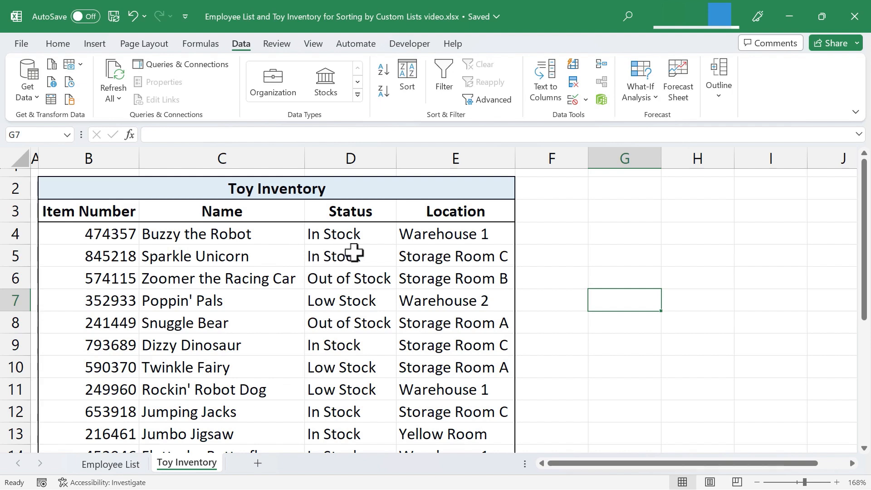
mouse_move(382, 226)
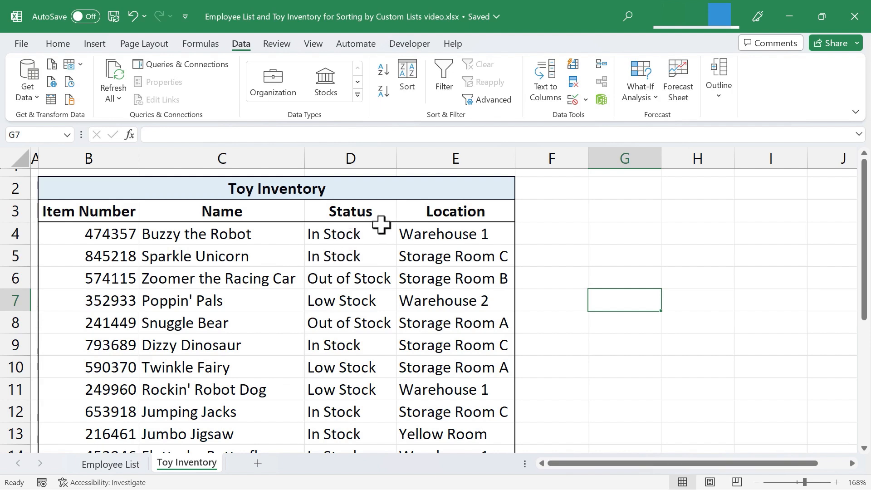
mouse_move(360, 269)
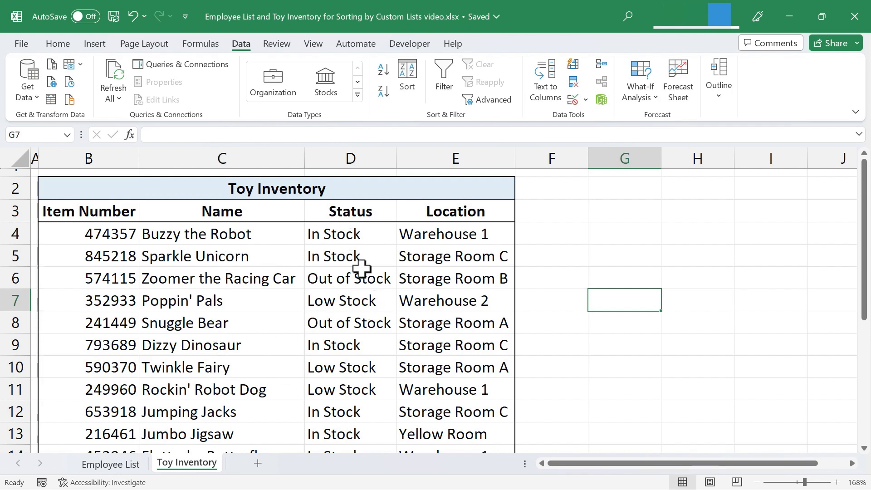
mouse_move(351, 299)
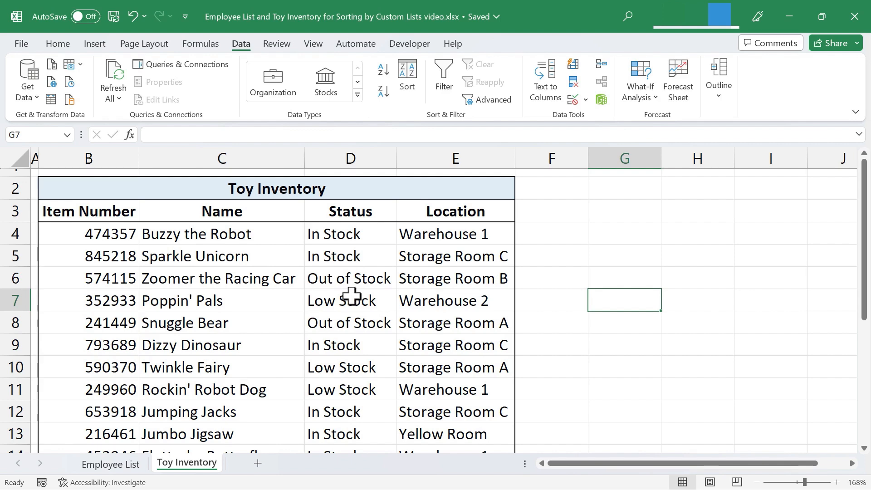
click(350, 234)
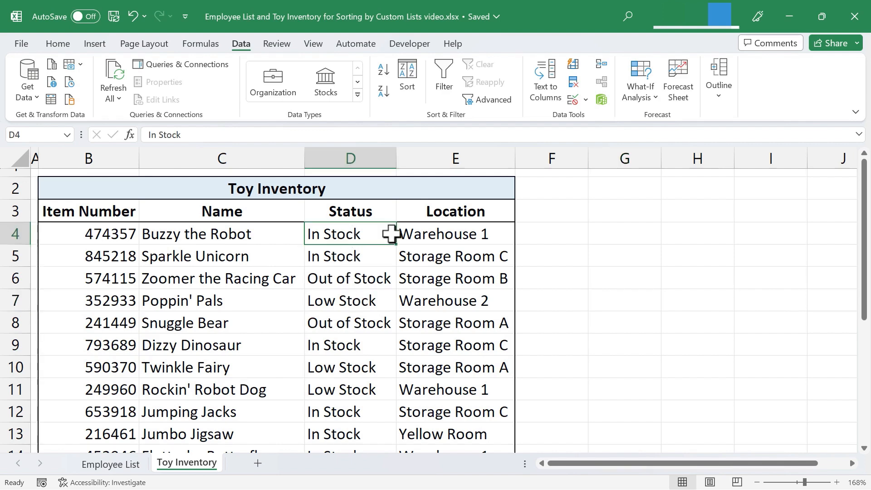
mouse_move(361, 241)
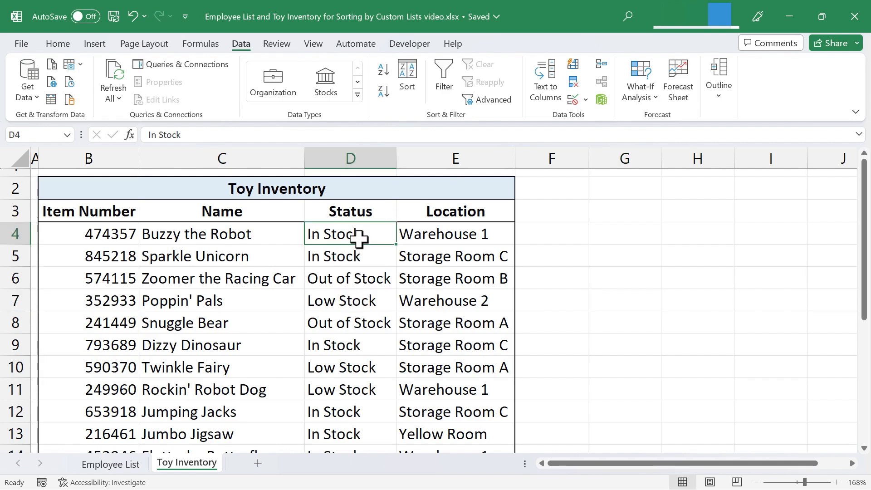
mouse_move(349, 256)
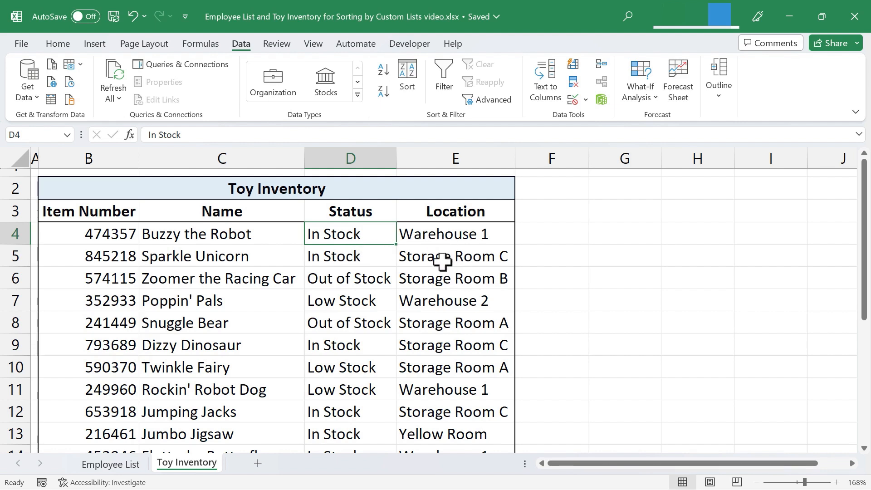
mouse_move(377, 234)
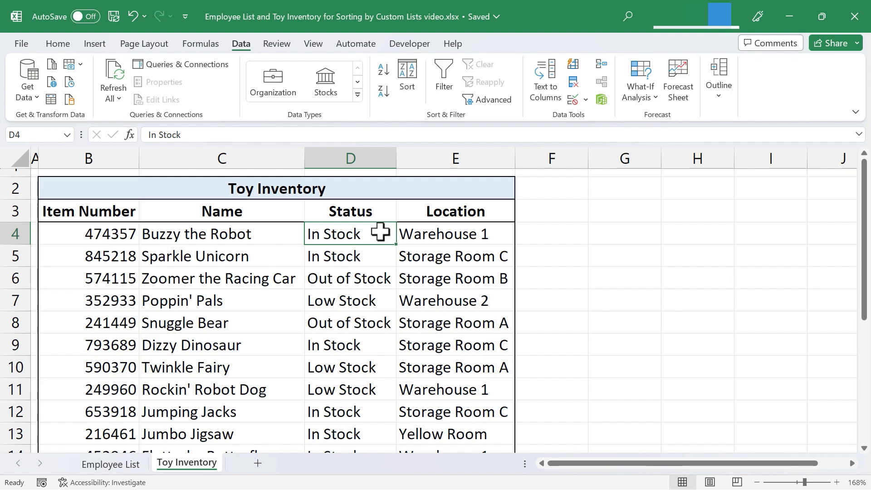
mouse_move(44, 55)
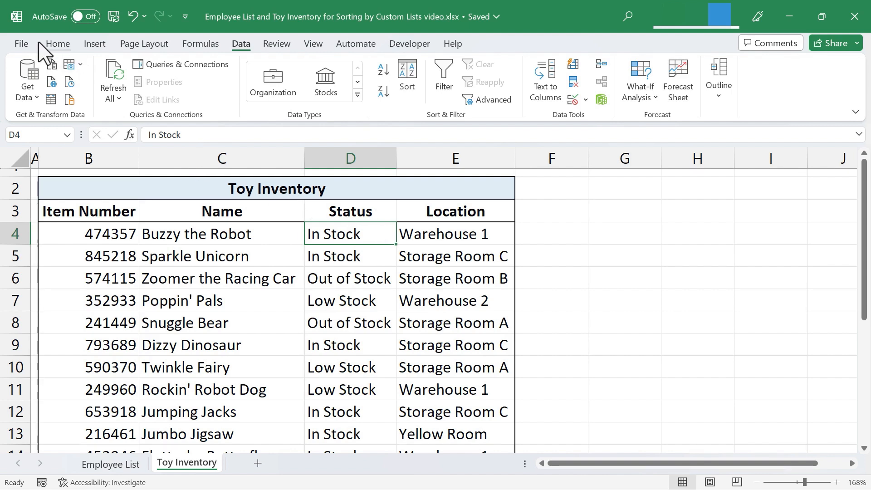
mouse_move(26, 53)
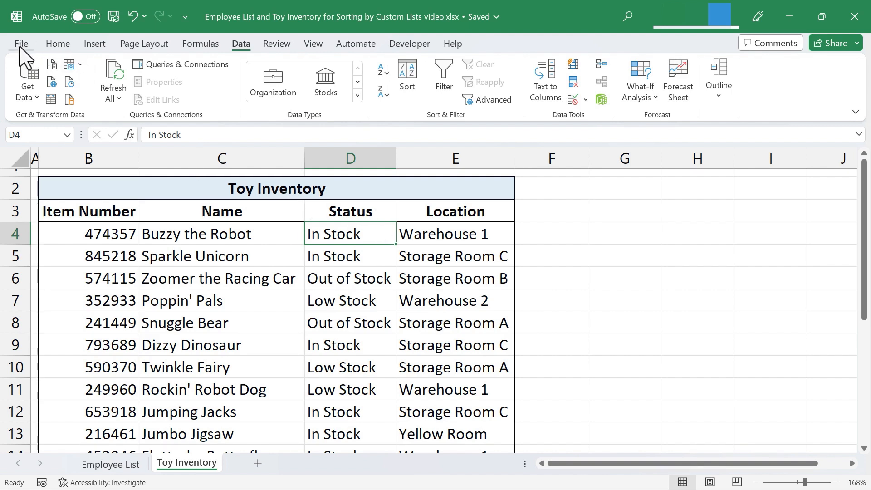
- Reach Edit Custom Lists under File > Options > Advanced > General
click(22, 44)
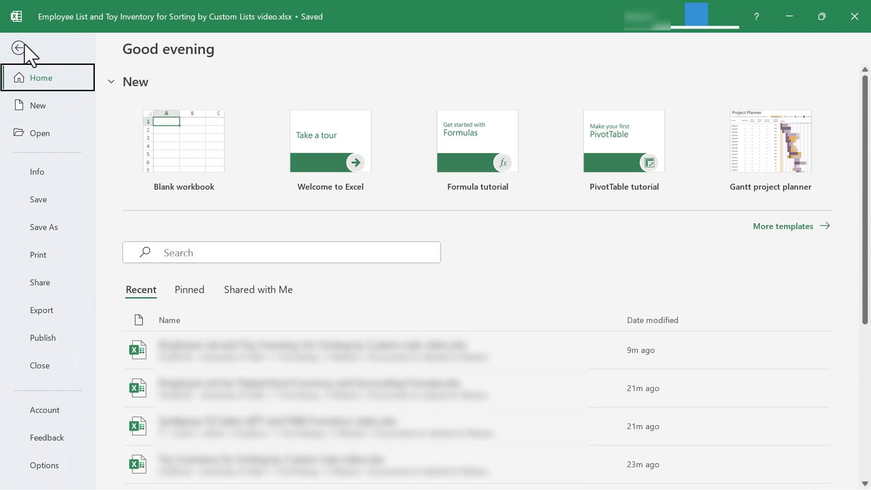
mouse_move(41, 472)
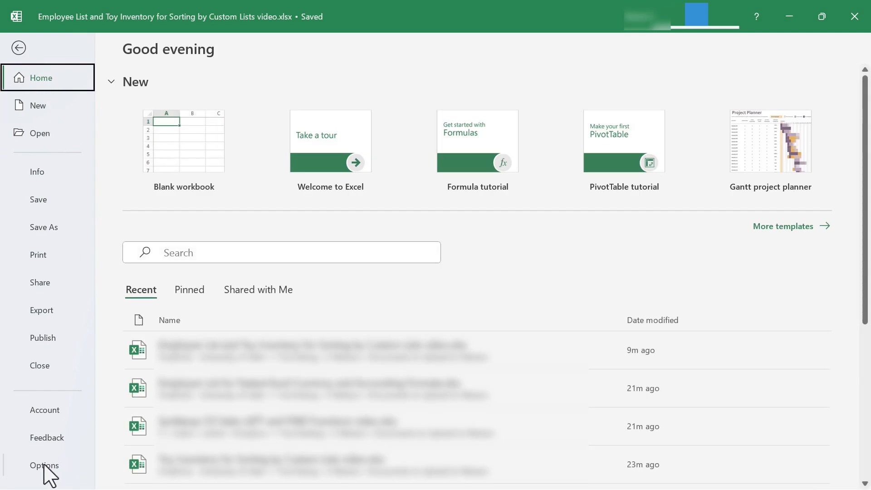
click(44, 465)
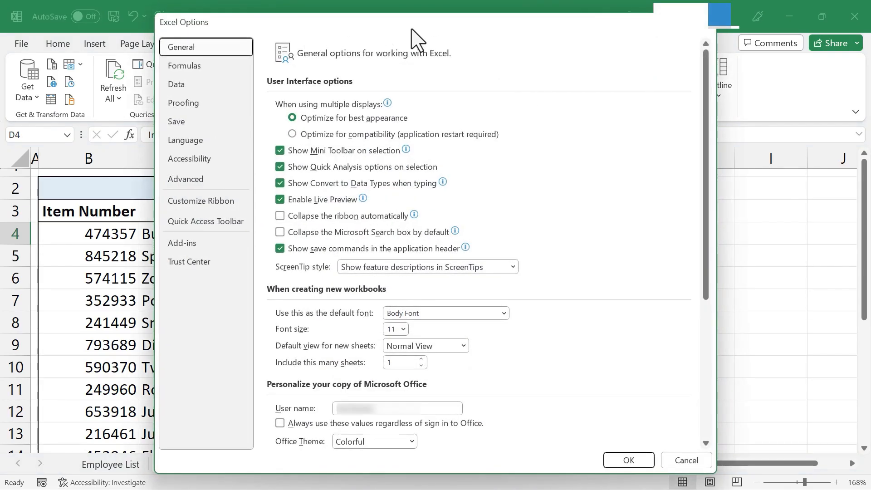
mouse_move(245, 164)
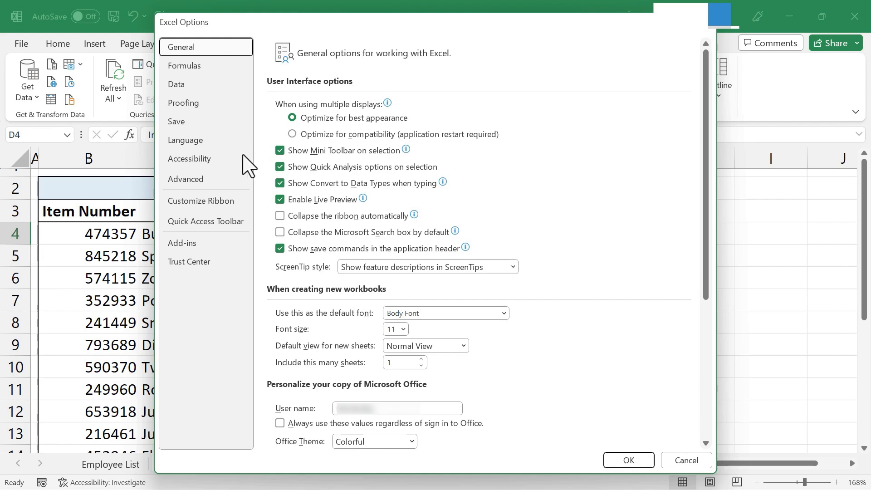
click(185, 178)
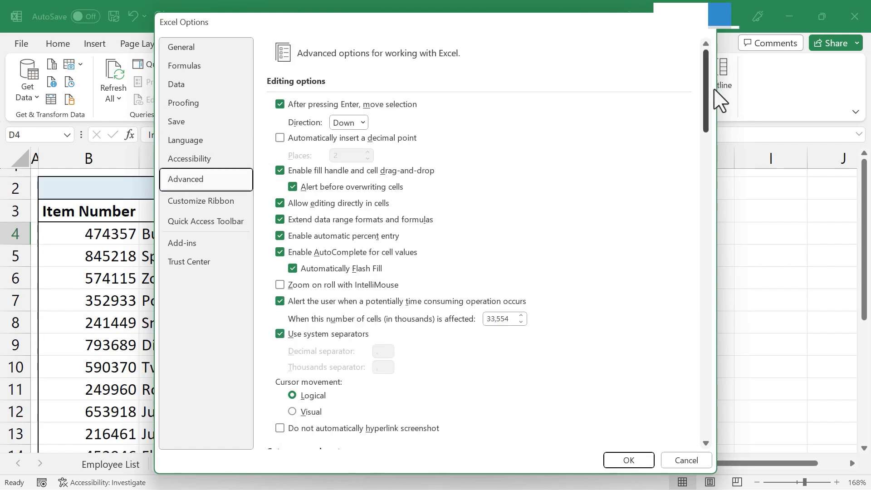
scroll(down, 3)
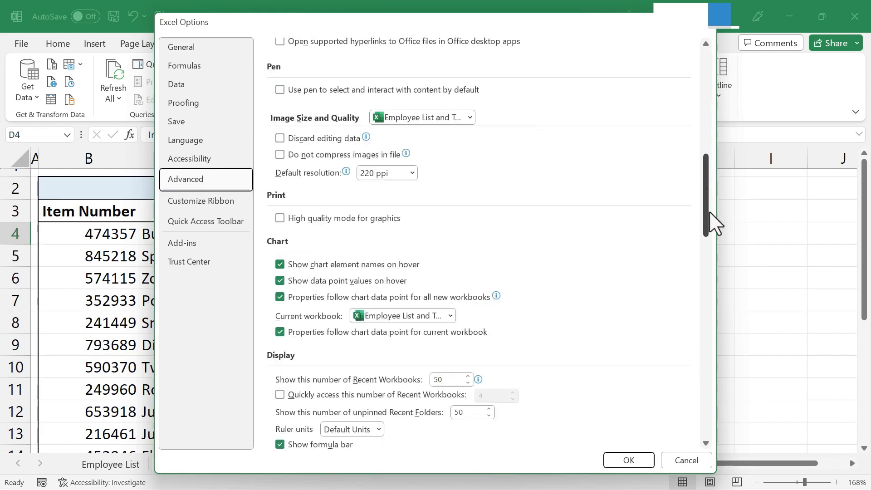
scroll(down, 3)
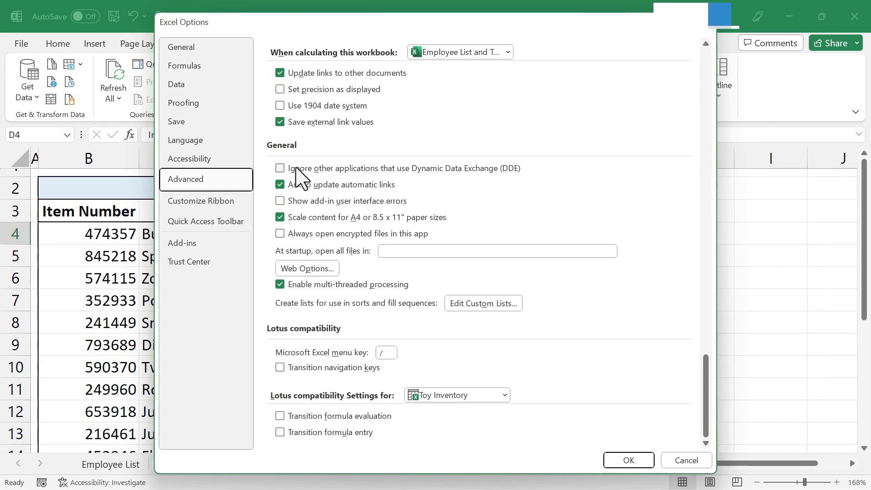
mouse_move(309, 156)
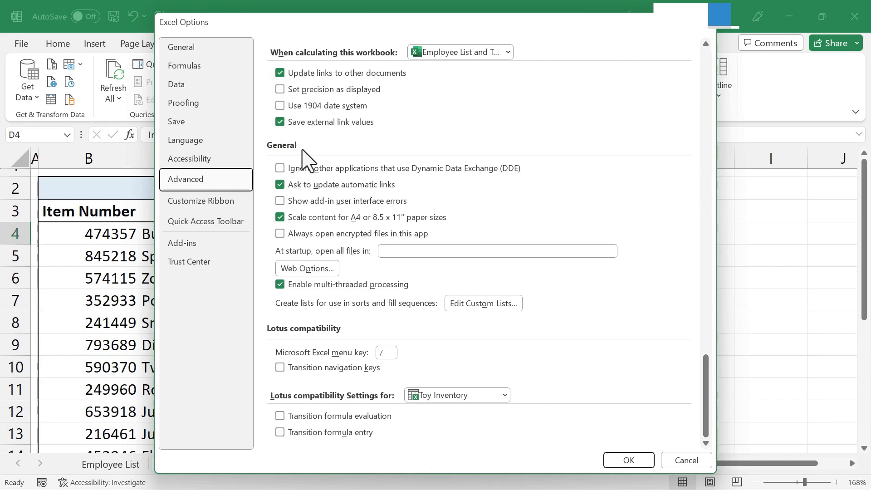
mouse_move(477, 315)
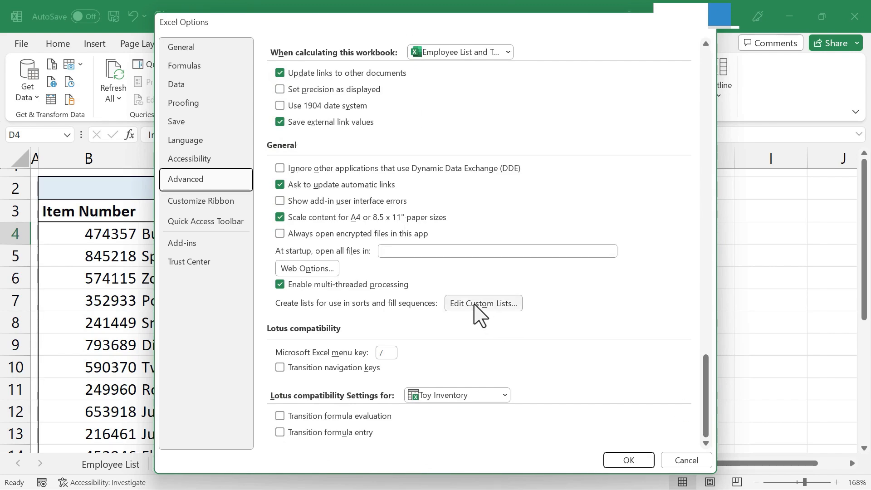
click(482, 303)
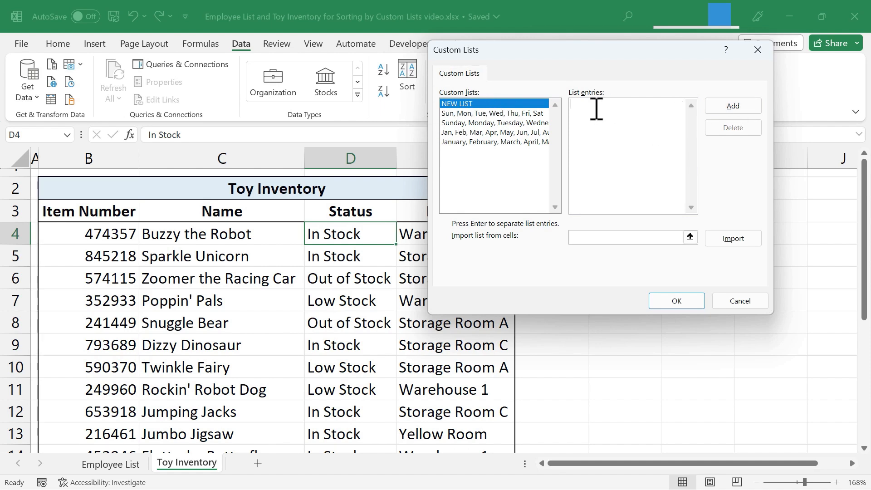
mouse_move(607, 107)
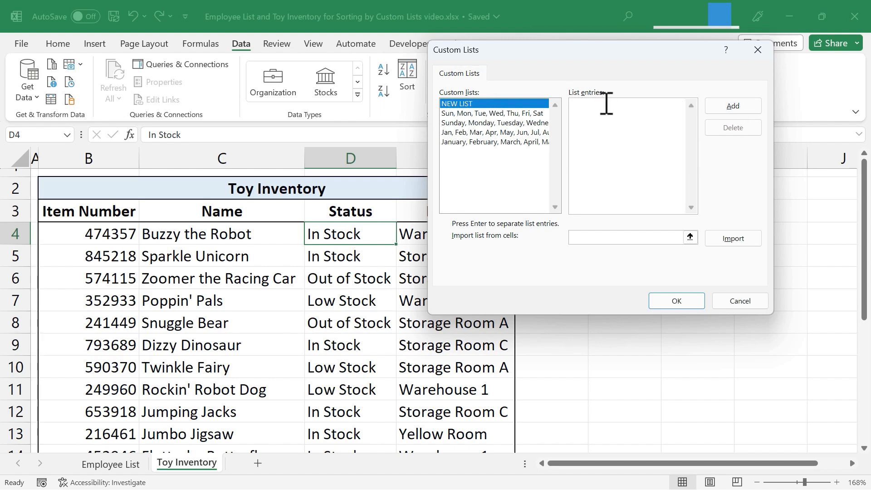
- Add a custom list In Stock, Low Stock, Out of Stock and close the options
text(In Stock)
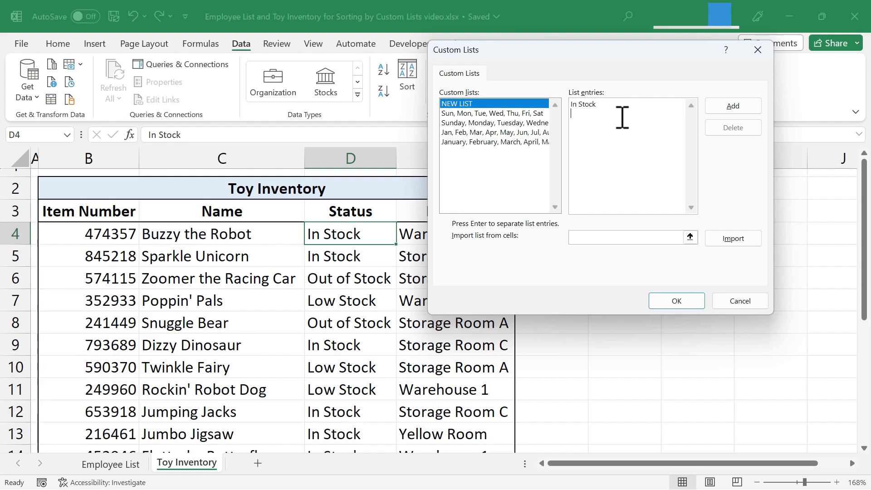
text(Low Stock)
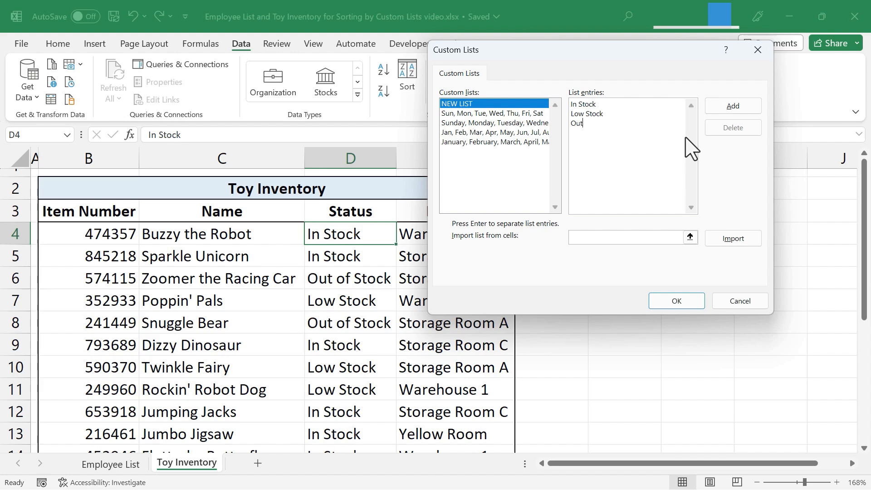
click(733, 105)
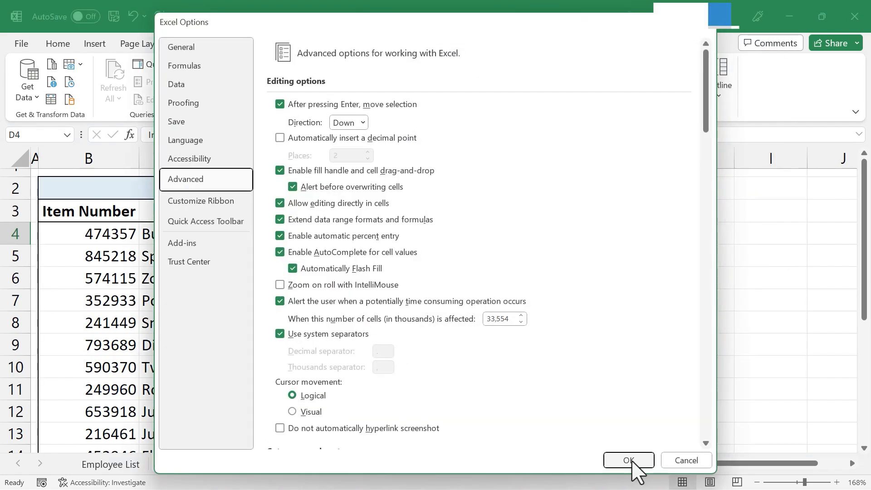
click(628, 460)
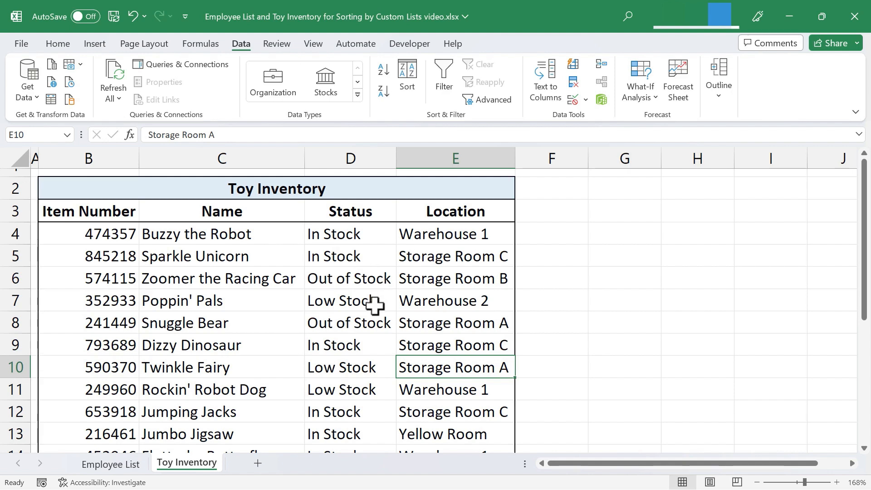
- From inside the Toy Inventory table, set the sort column to Status
click(351, 256)
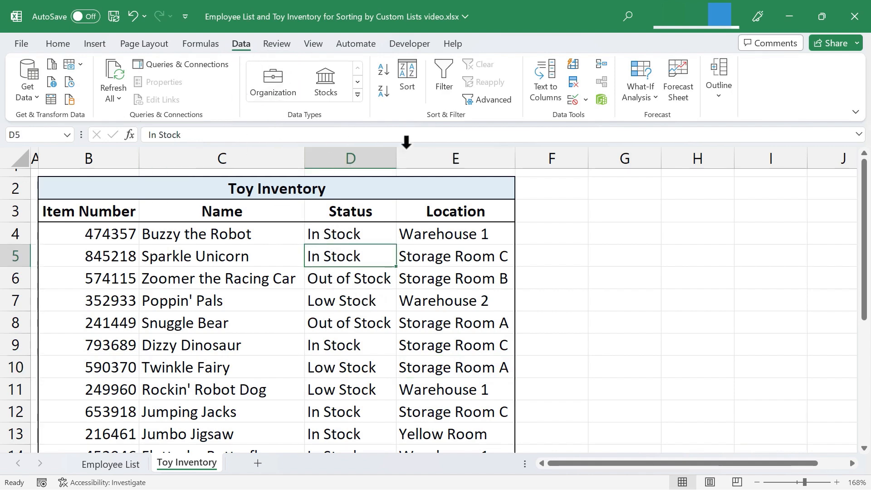
mouse_move(451, 127)
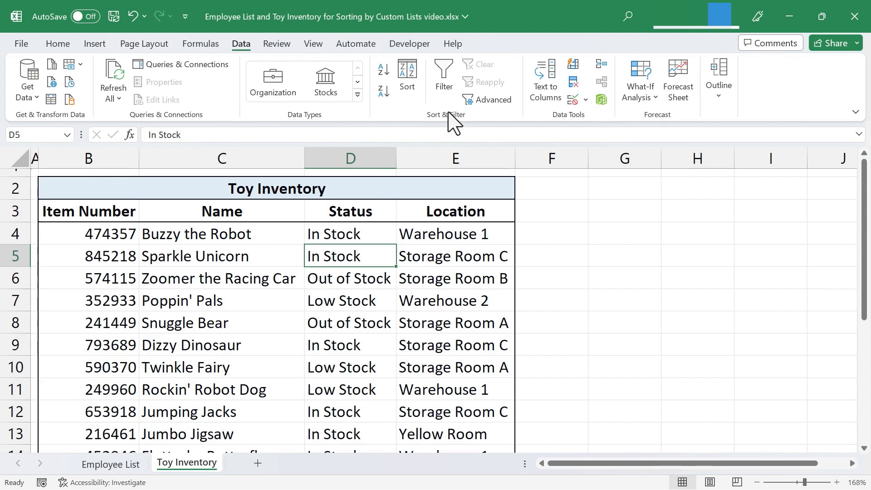
click(407, 72)
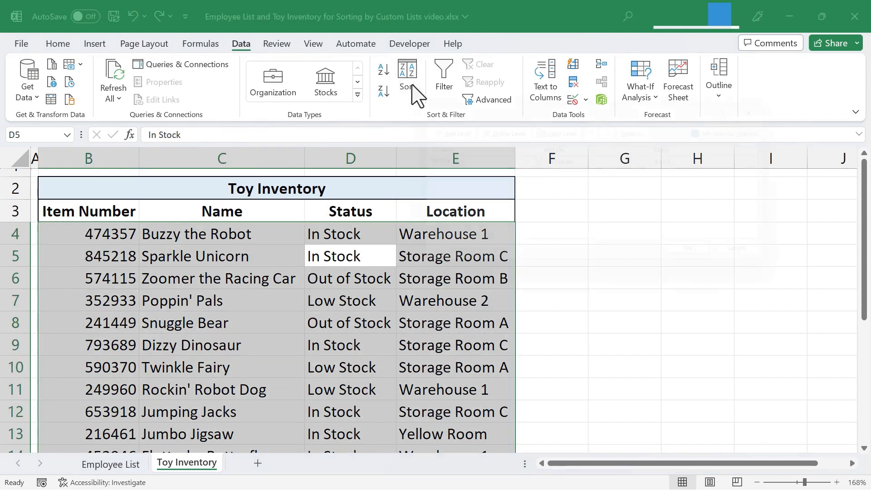
click(407, 73)
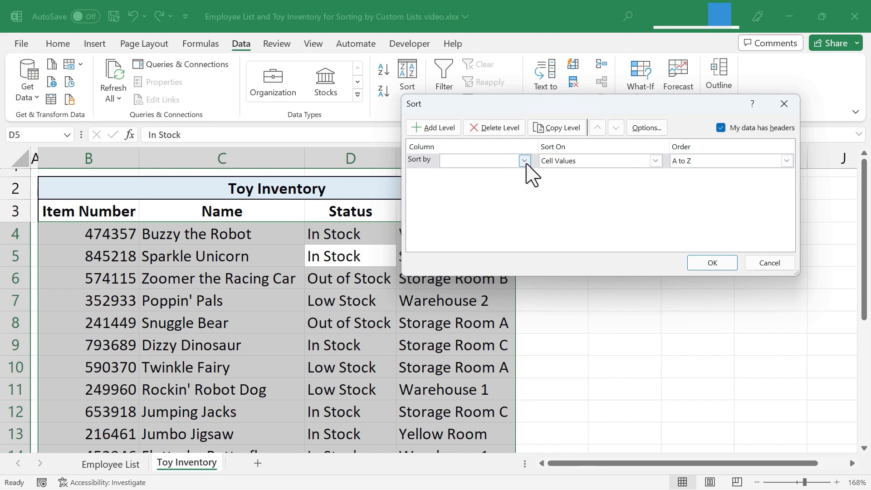
click(525, 160)
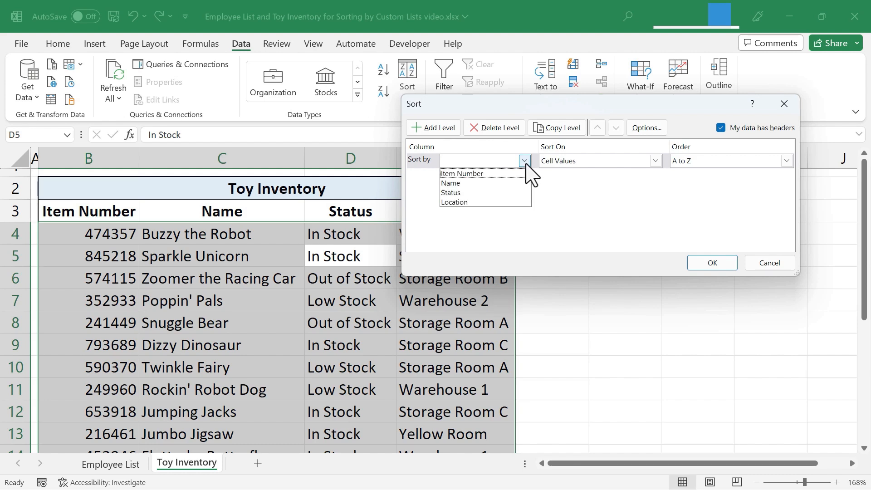
click(450, 193)
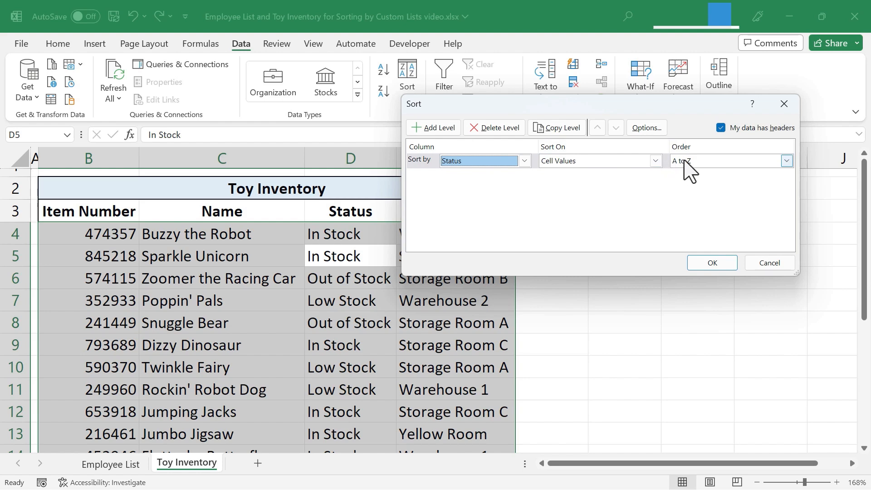
- Order Status by the custom list In Stock, Low Stock, Out of Stock and apply
click(787, 161)
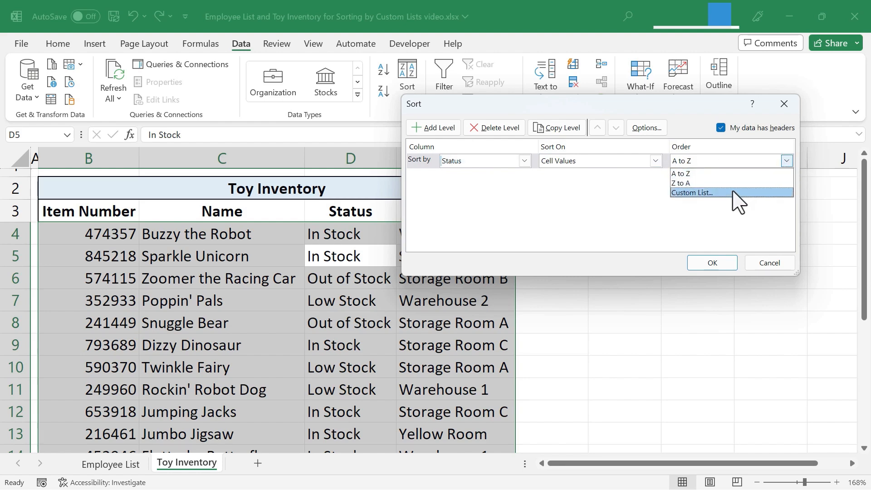
click(691, 192)
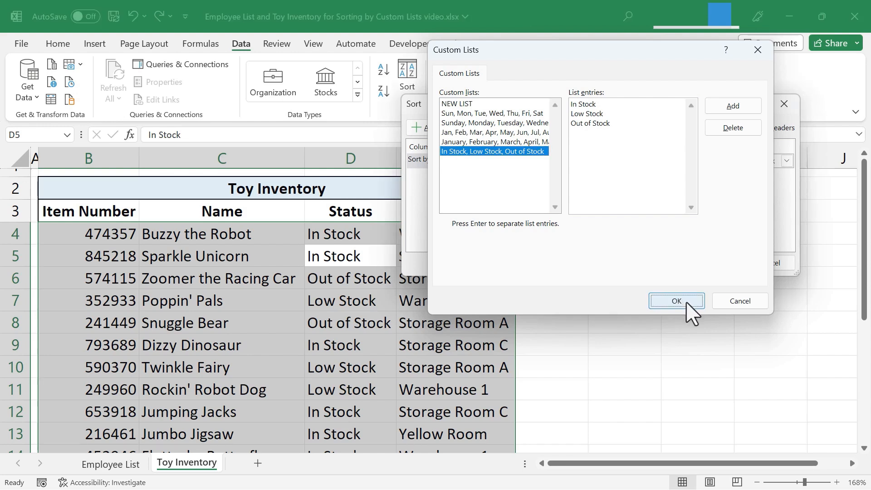
click(676, 301)
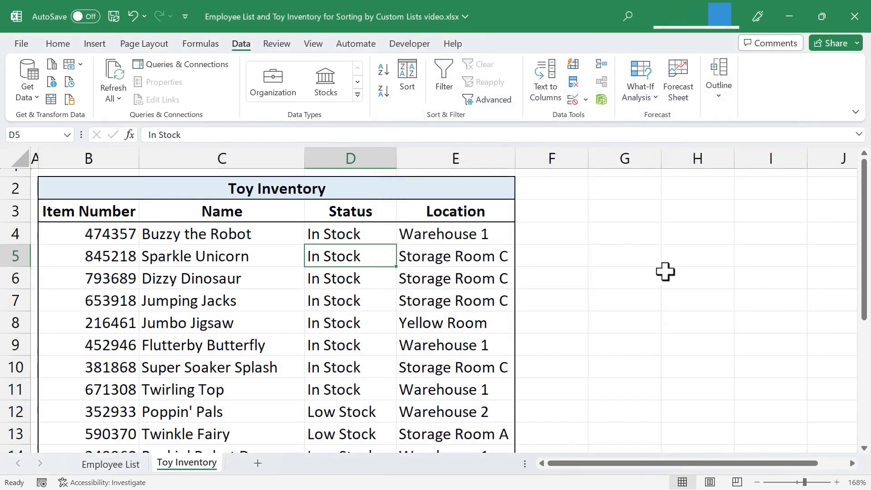
mouse_move(540, 292)
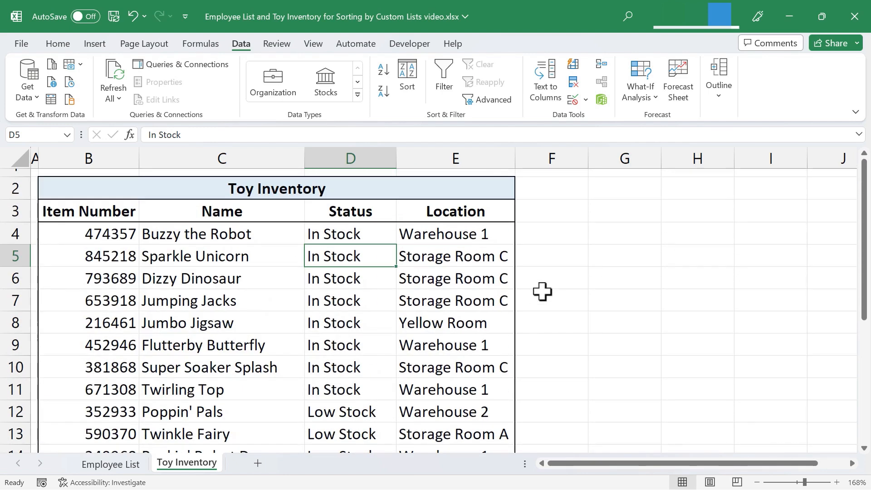
mouse_move(470, 325)
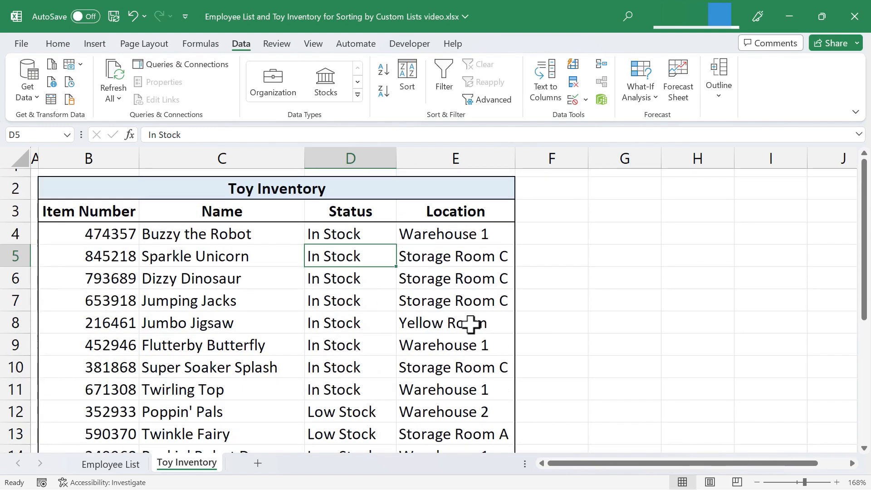
mouse_move(276, 304)
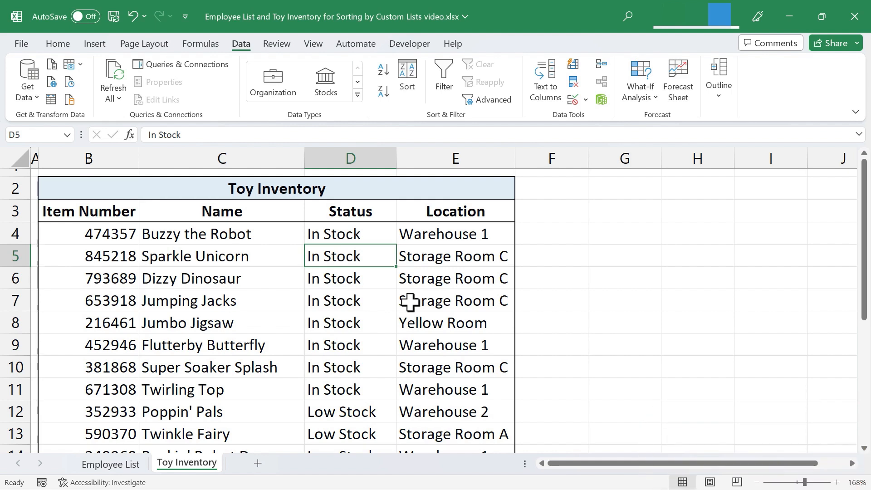
mouse_move(540, 303)
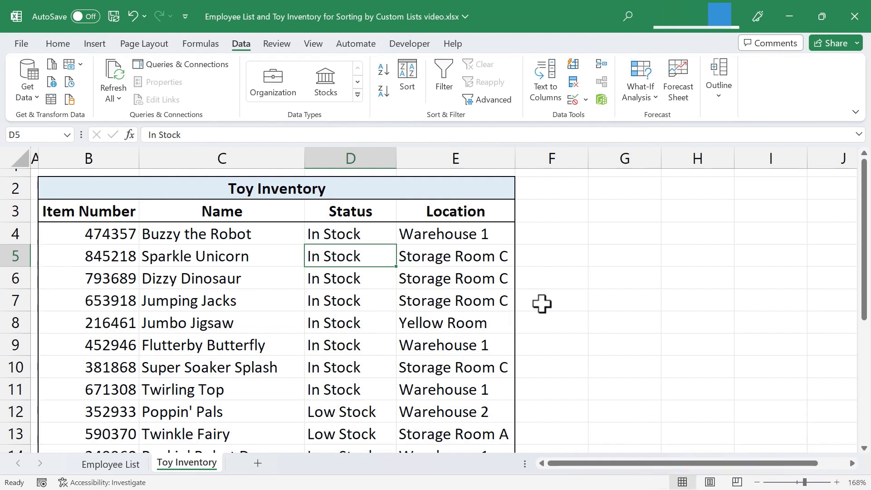
mouse_move(462, 234)
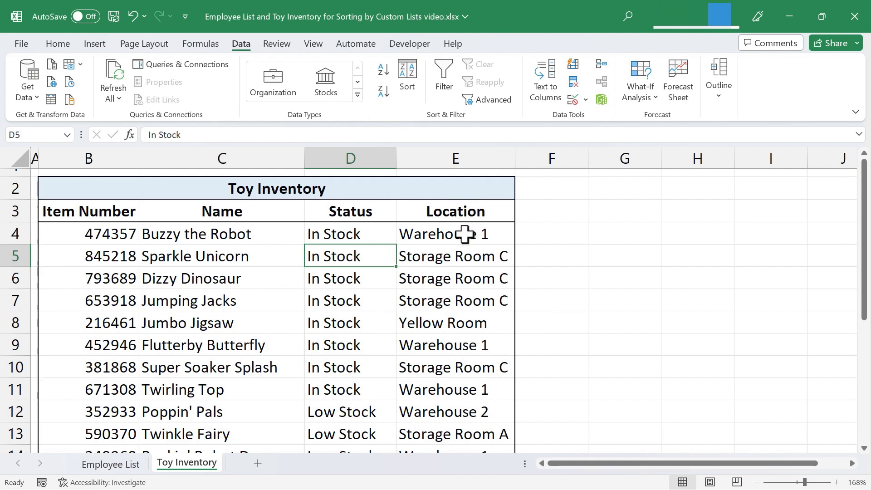
mouse_move(470, 266)
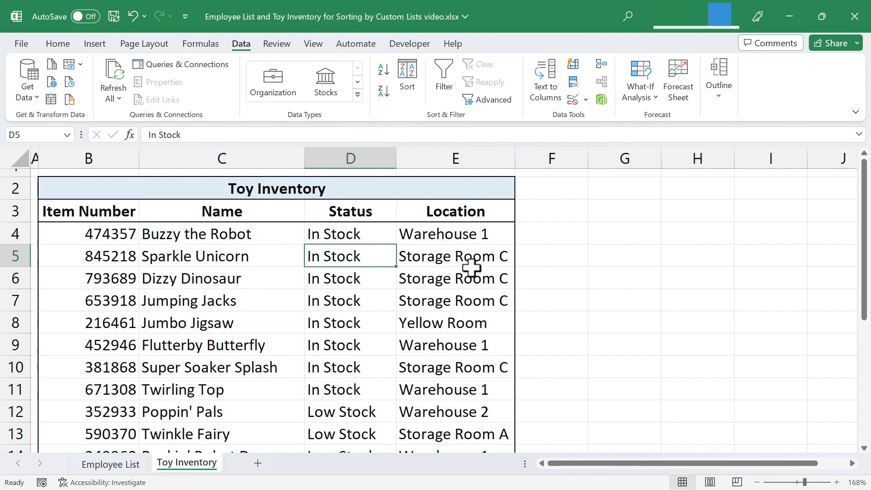
mouse_move(421, 240)
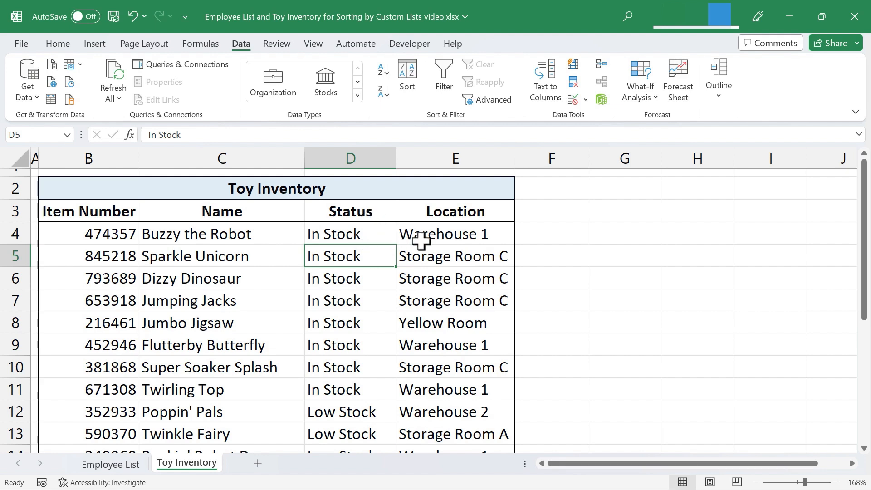
mouse_move(459, 242)
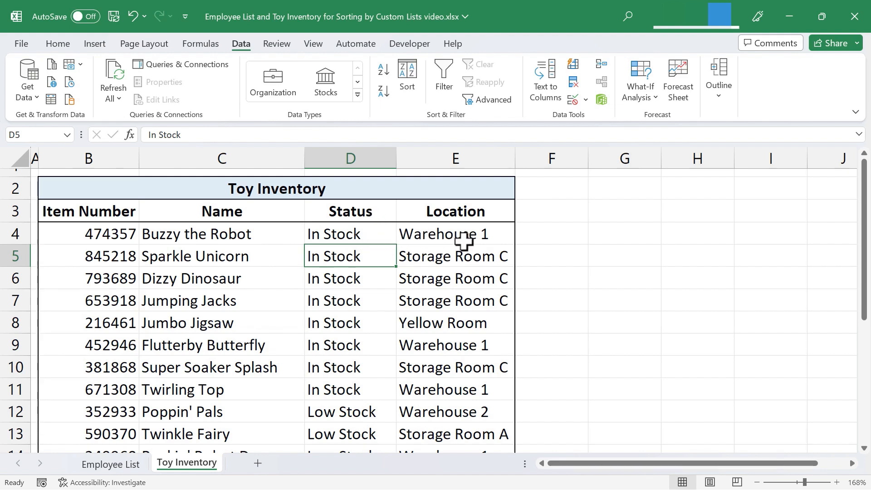
mouse_move(466, 240)
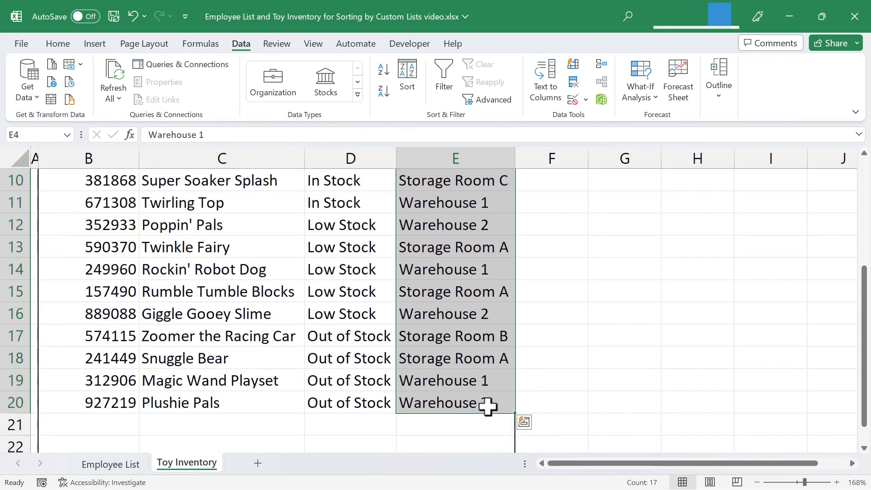
- Copy Location values E4:E20 and paste them at H2
key(ctrl+c)
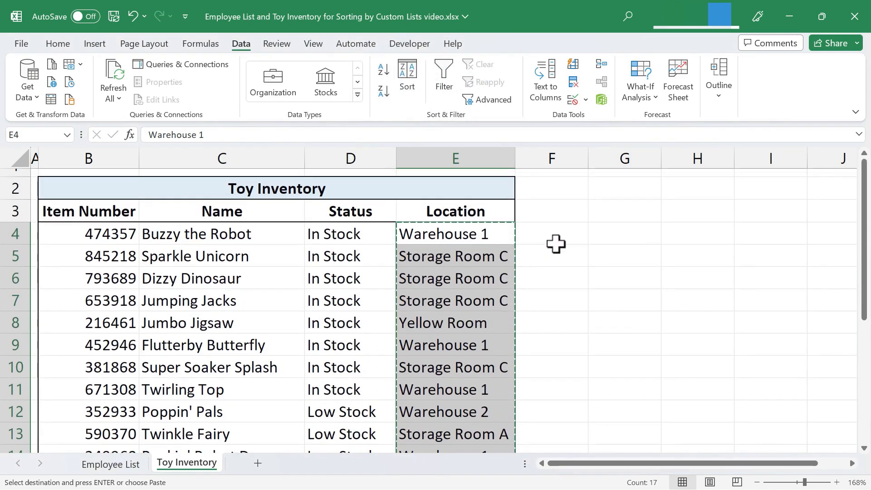
mouse_move(703, 218)
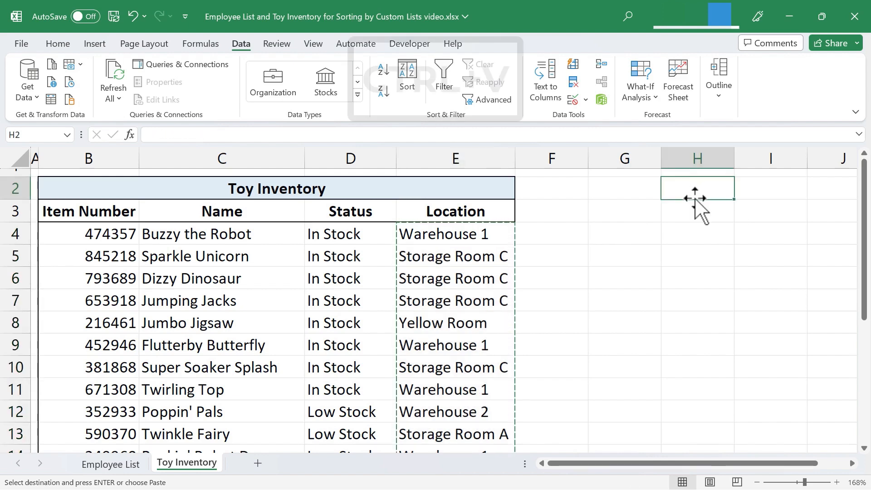
key(Ctrl+V)
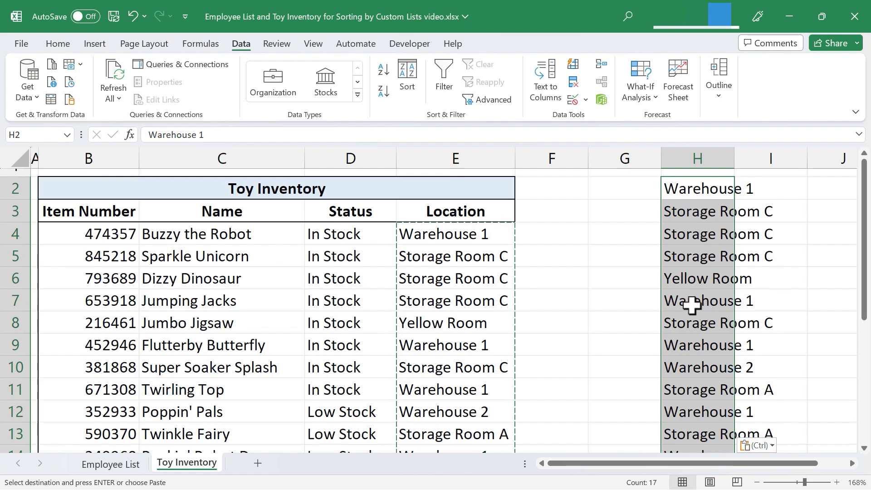
mouse_move(240, 52)
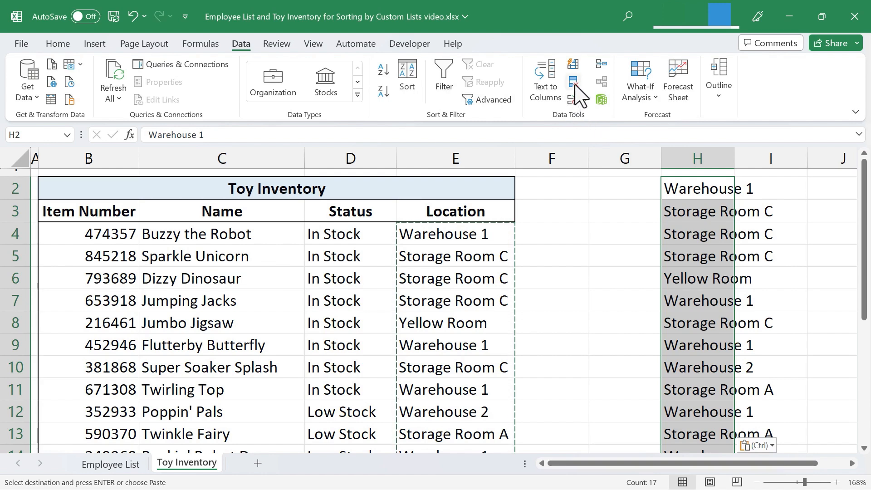
mouse_move(573, 82)
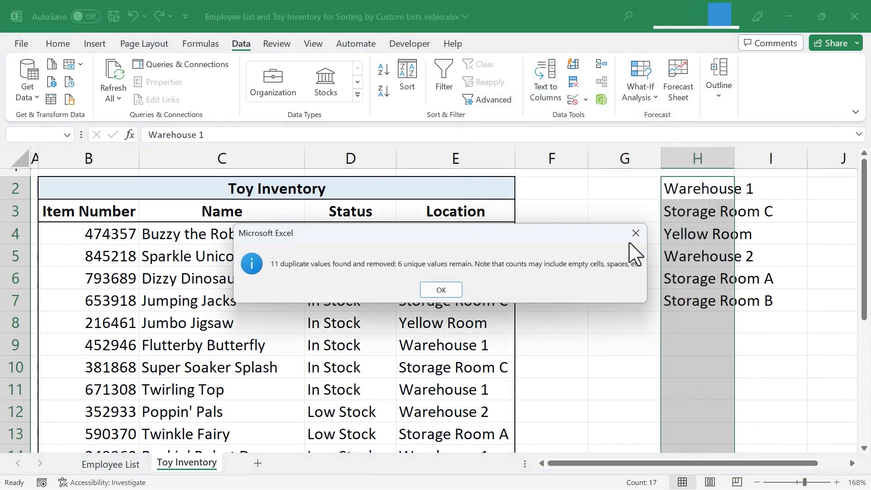
- Remove duplicates from column H, leaving six unique locations Warehouse 1 to Storage Room B
click(441, 289)
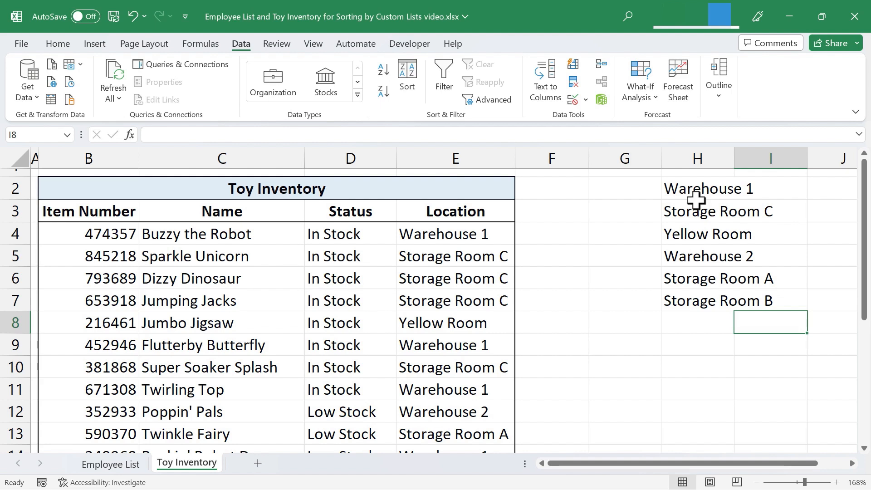
mouse_move(362, 256)
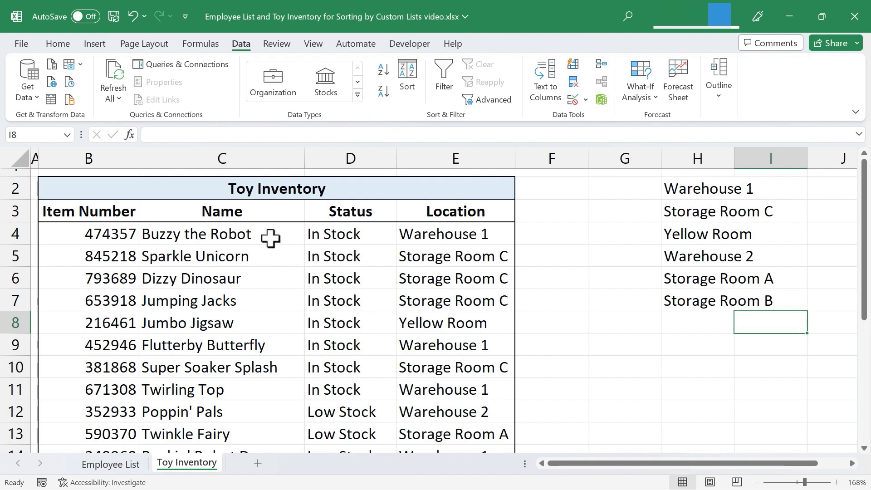
- Move Warehouse 1 to the top of column G and Storage Room C to the bottom, then select G3:G8
click(697, 189)
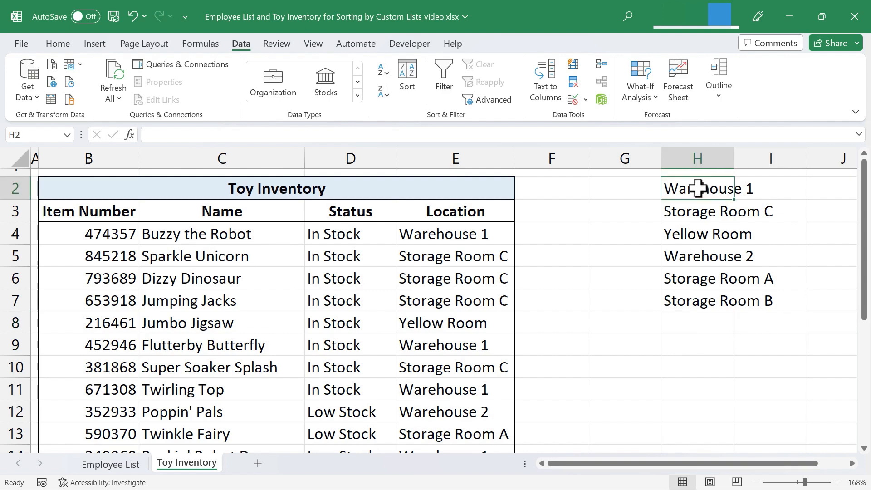
click(698, 189)
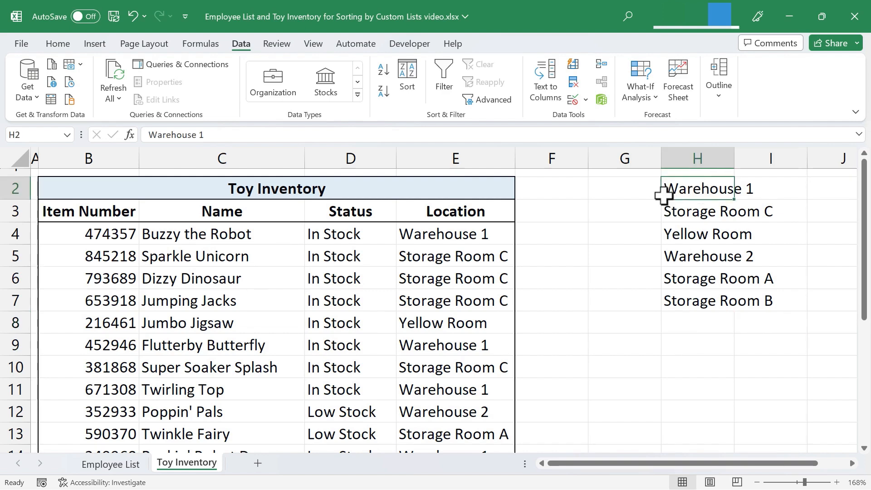
mouse_move(594, 281)
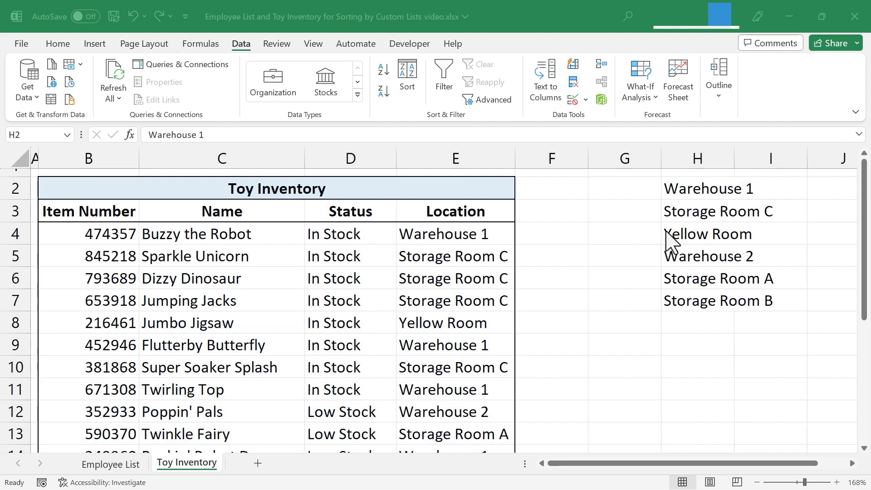
click(697, 188)
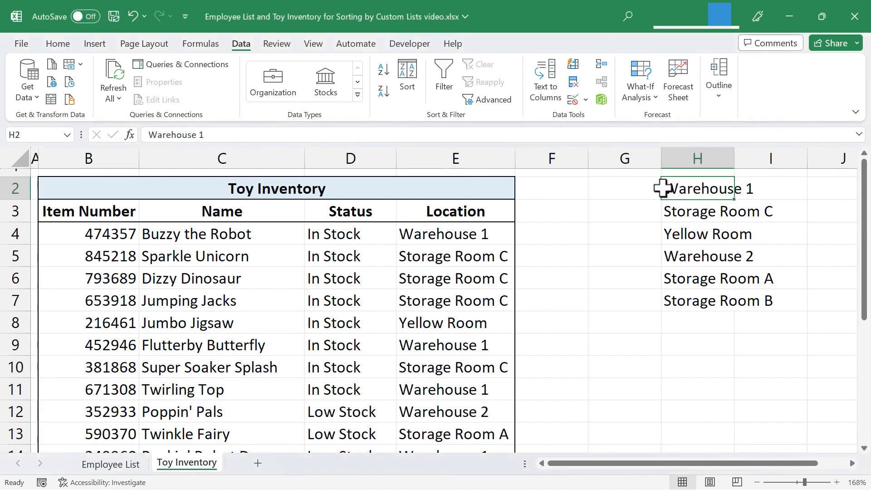
drag(697, 189, 624, 212)
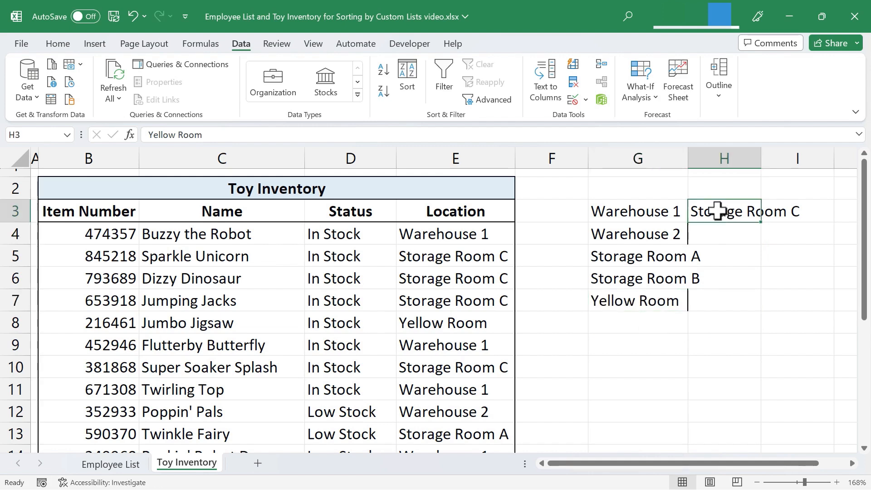
click(646, 323)
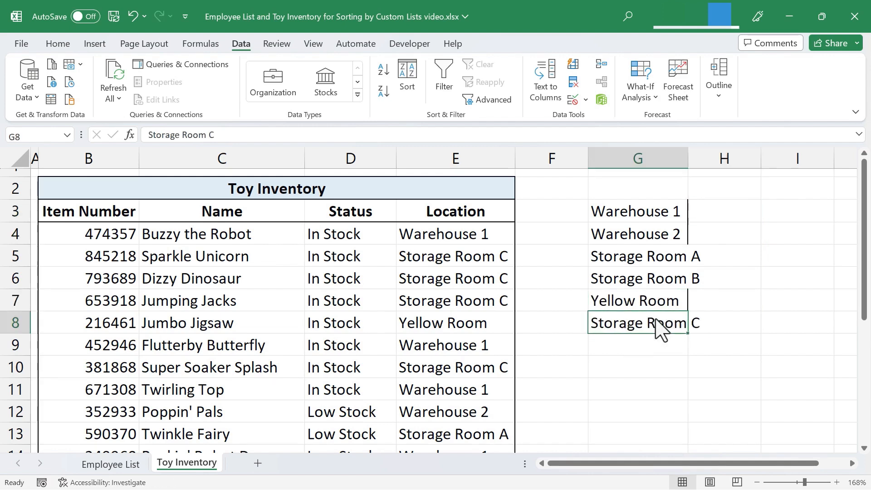
drag(636, 212, 636, 301)
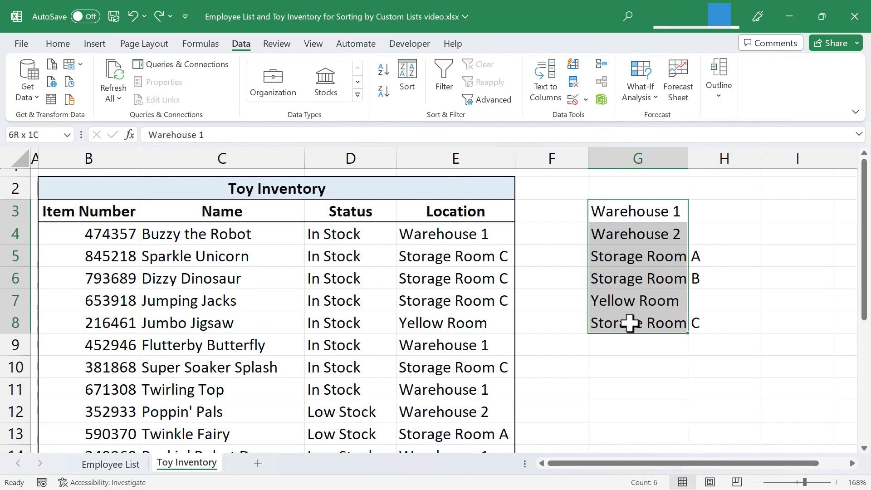
- Import the range $G$3:$G$8 in Edit Custom Lists as a new custom location list
click(637, 211)
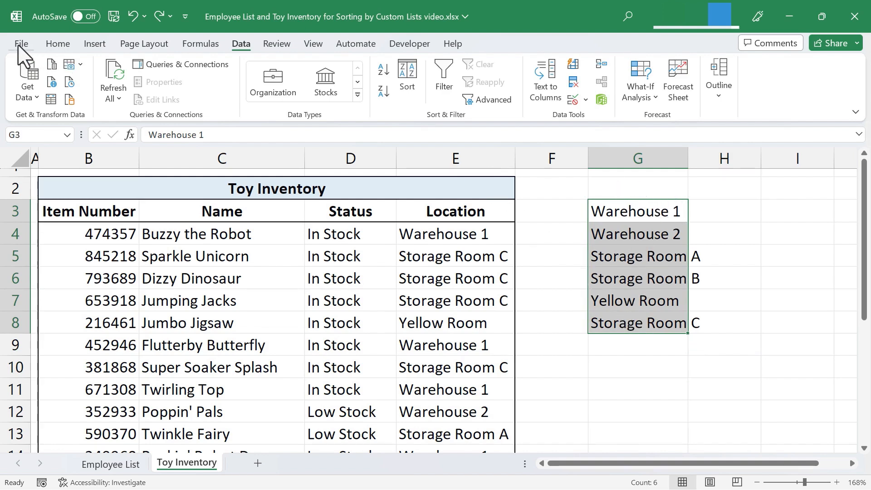
mouse_move(56, 471)
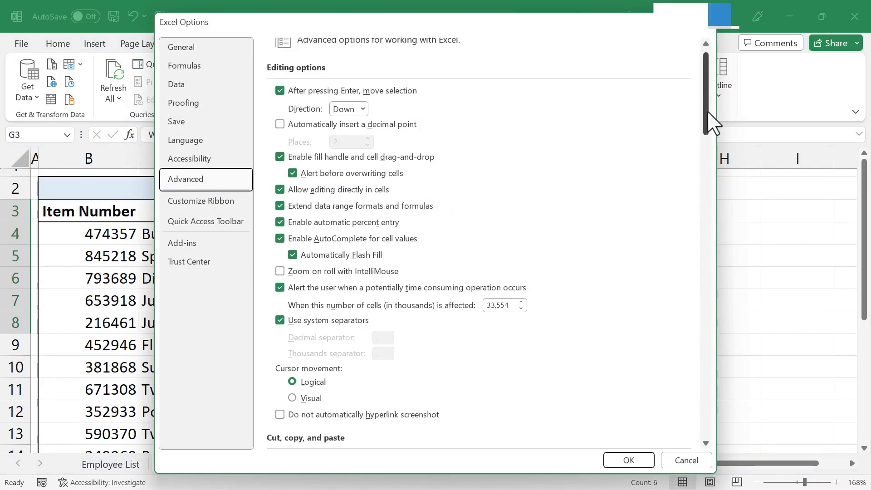
scroll(down, 3)
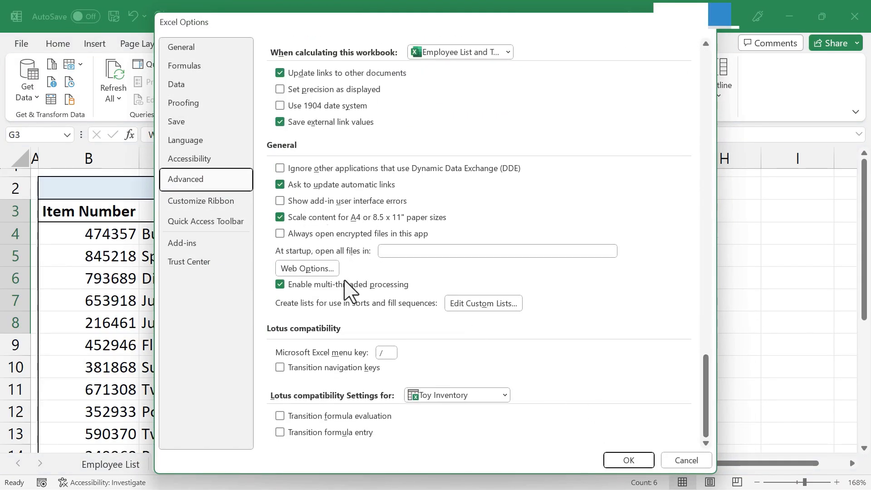
click(483, 303)
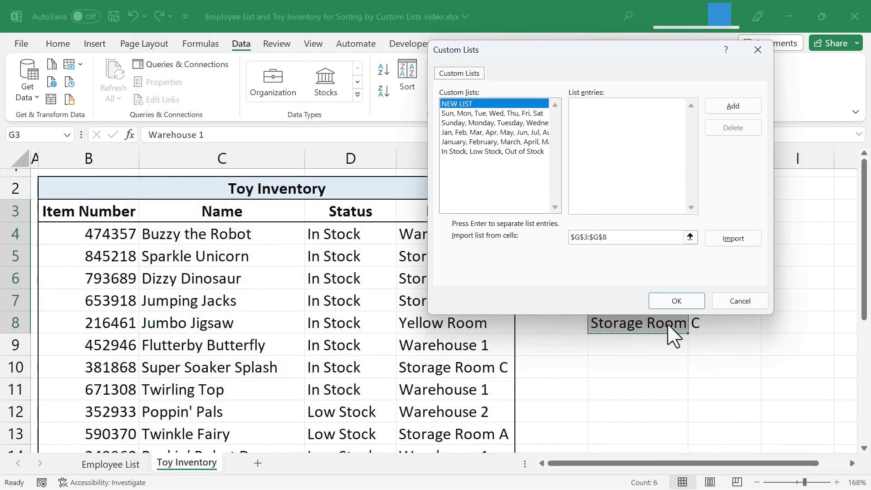
mouse_move(688, 341)
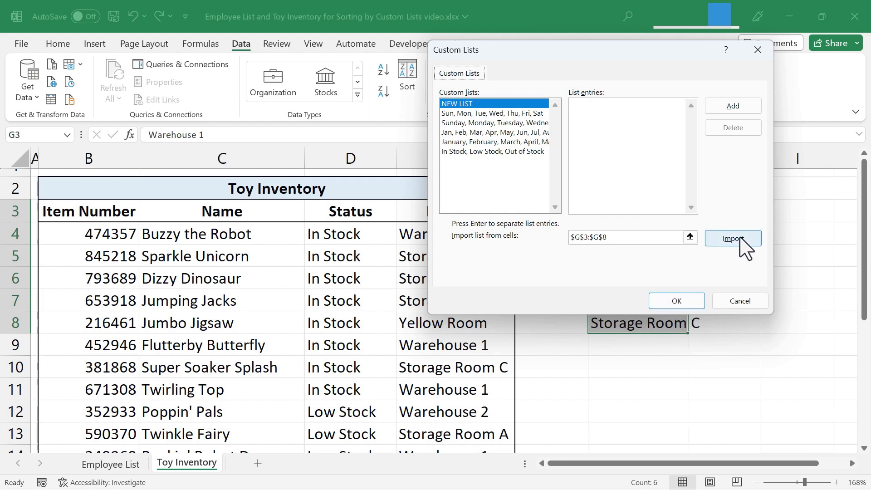
click(733, 238)
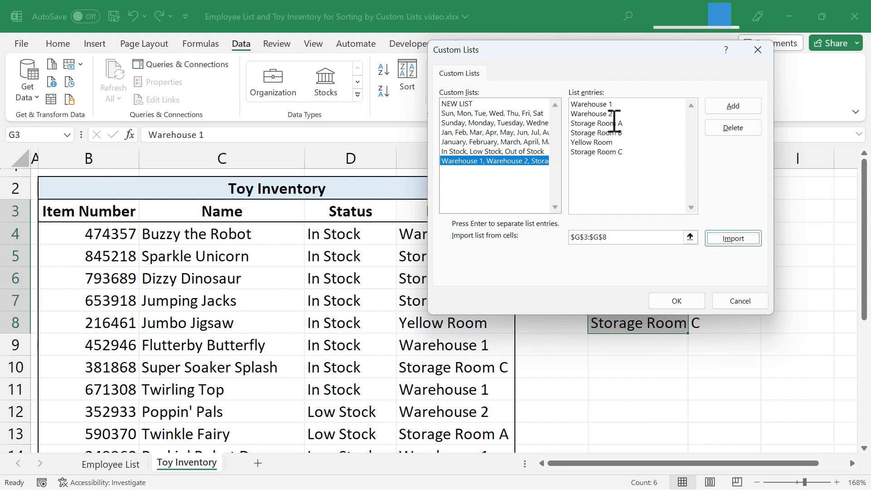
mouse_move(623, 150)
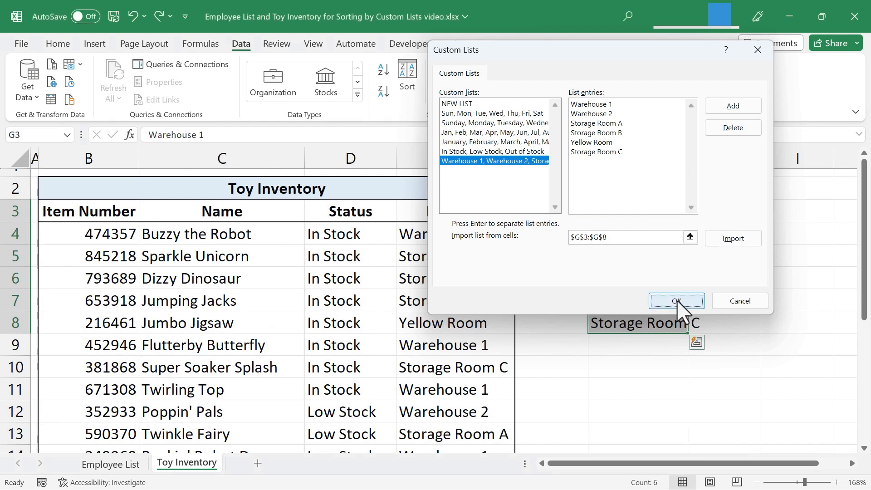
click(676, 300)
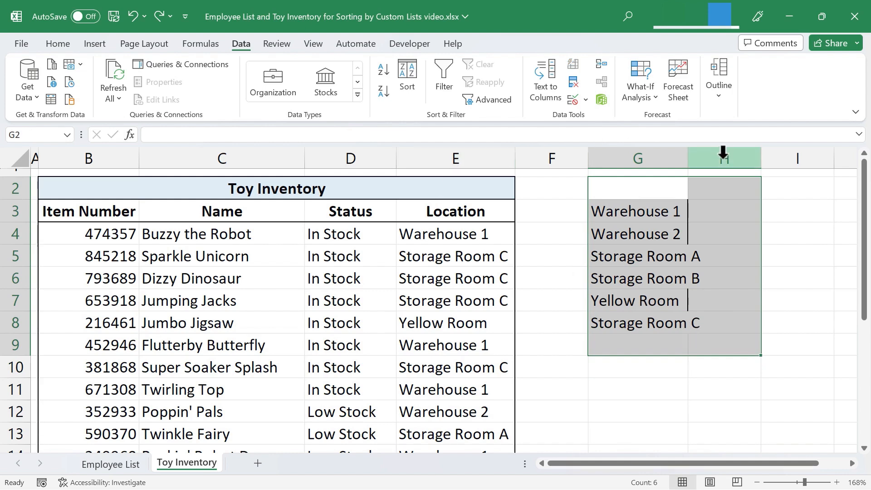
- Clear All on the helper cells G2:H9, then select cell E8 in the Location column
click(58, 44)
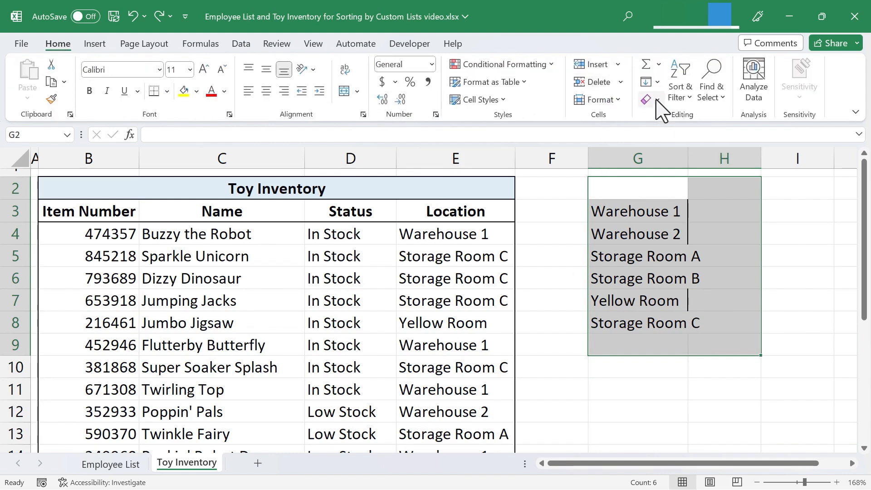
click(659, 99)
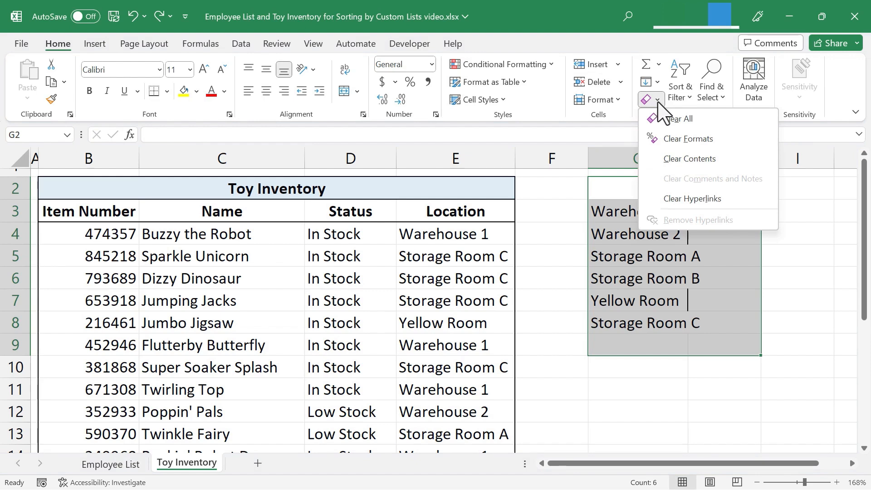
click(690, 158)
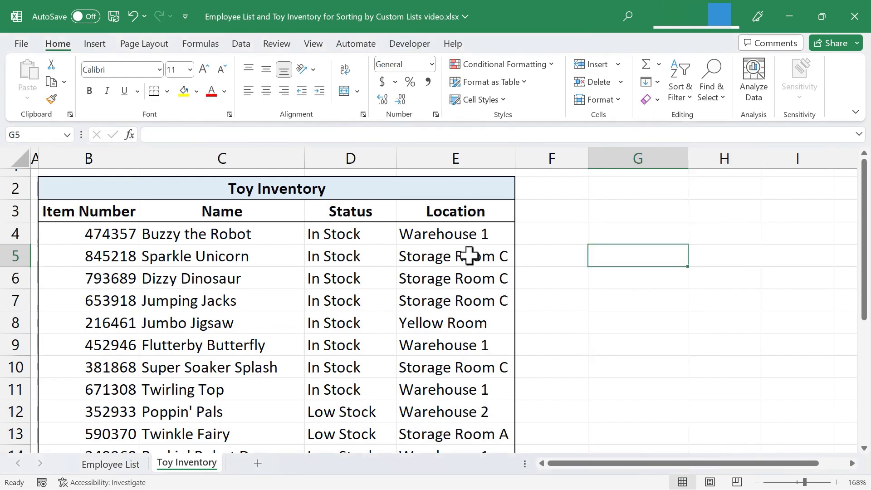
mouse_move(454, 310)
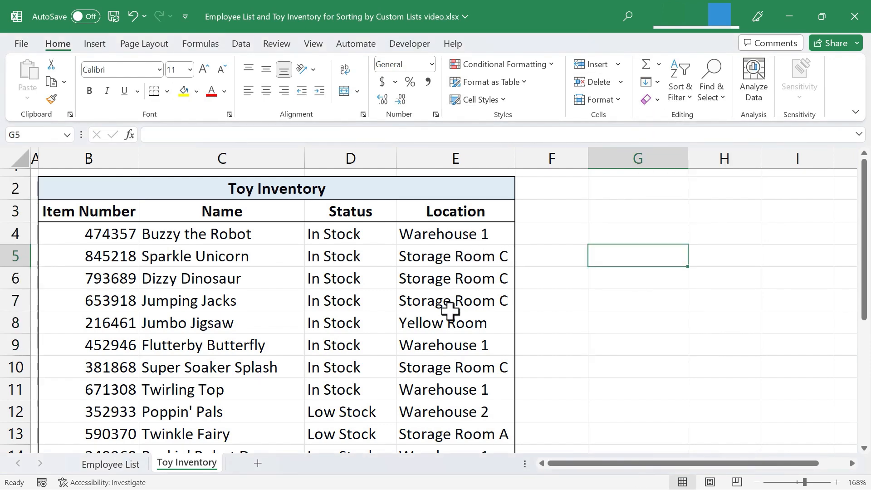
click(453, 323)
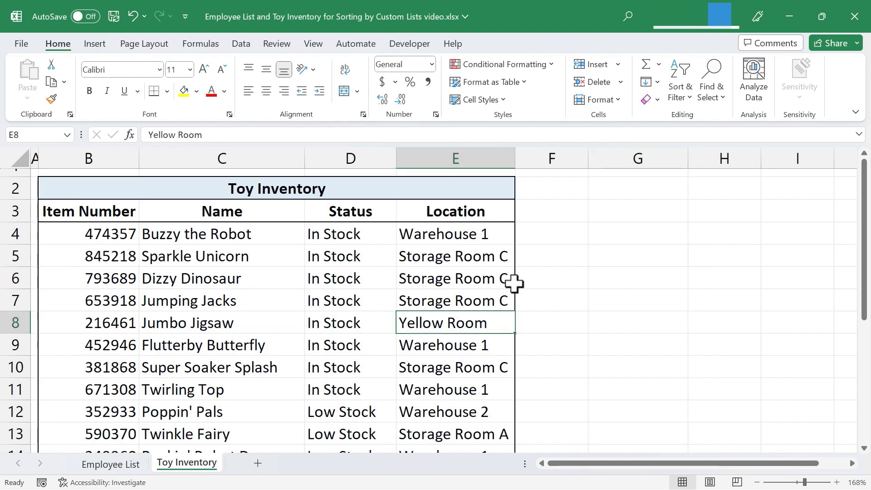
- Bring up the Custom Sort dialog from Home > Sort & Filter
click(242, 43)
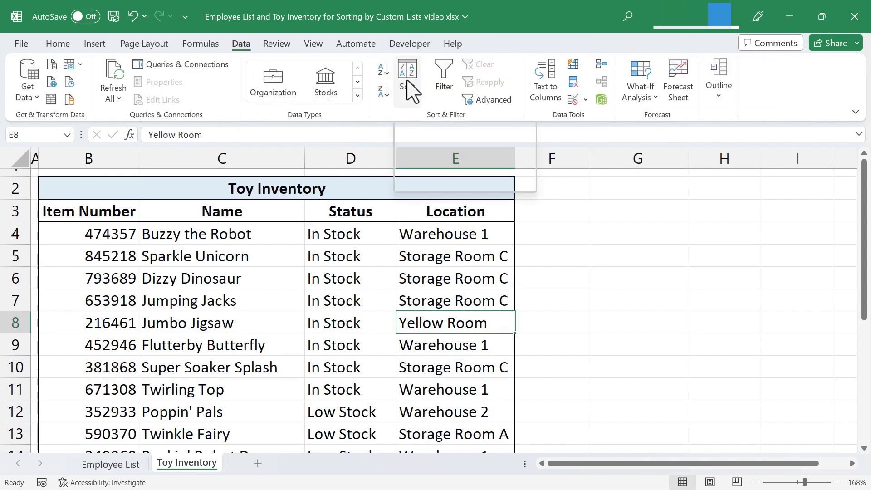
click(58, 43)
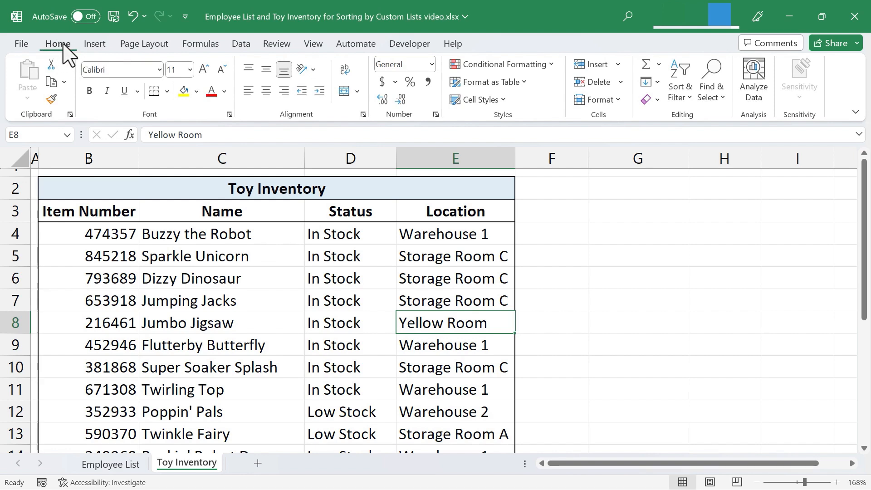
mouse_move(512, 105)
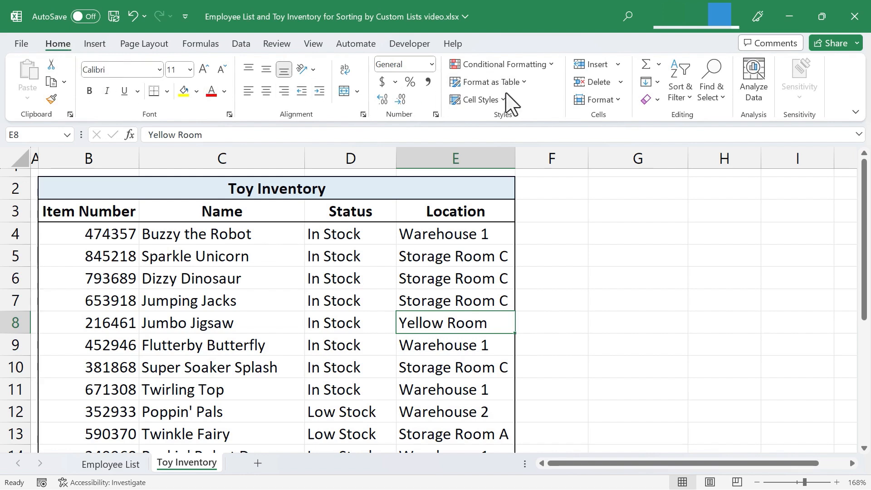
click(680, 79)
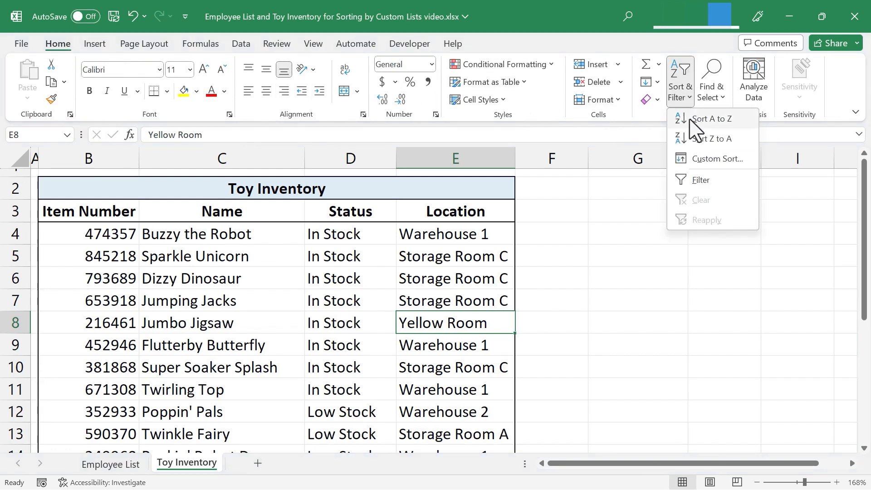
click(717, 158)
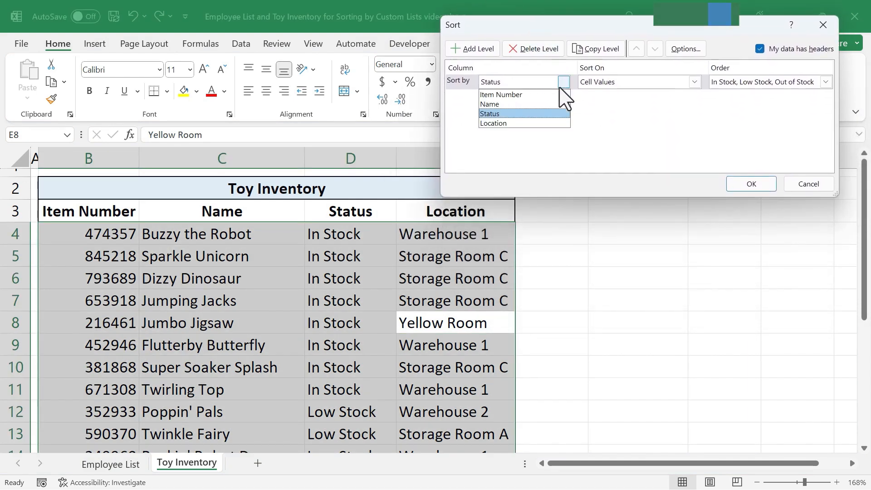
- Sort by Location ordered by the Warehouse custom list and apply it to the table
click(492, 124)
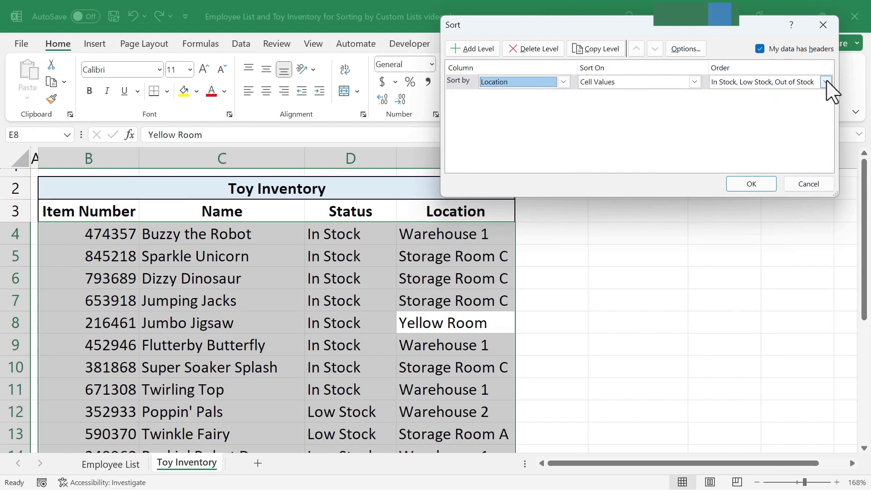
click(826, 82)
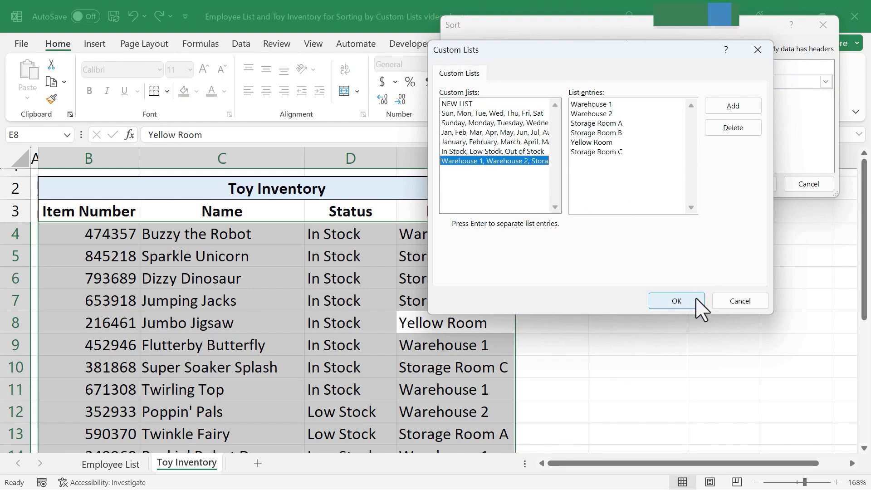
click(676, 300)
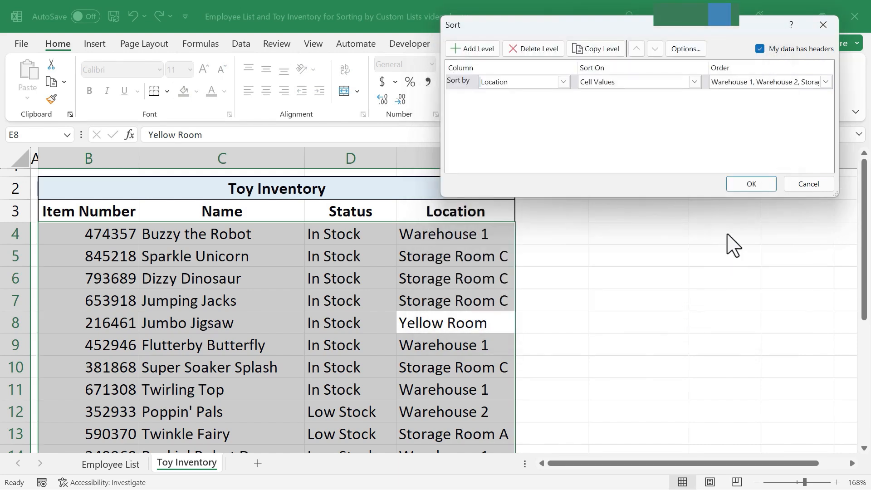
click(752, 184)
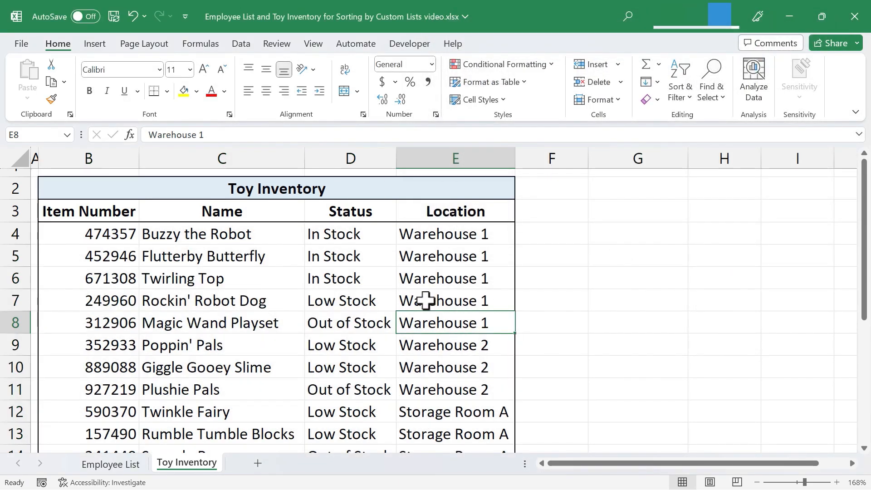
mouse_move(456, 275)
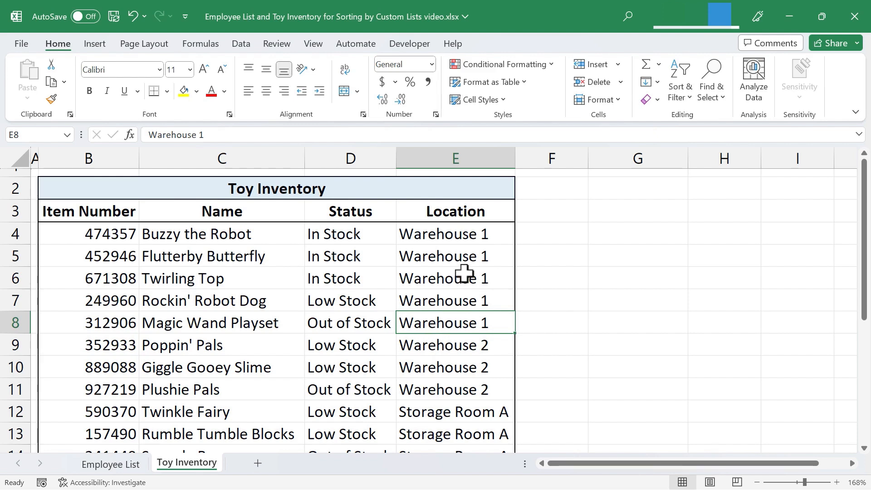
mouse_move(445, 280)
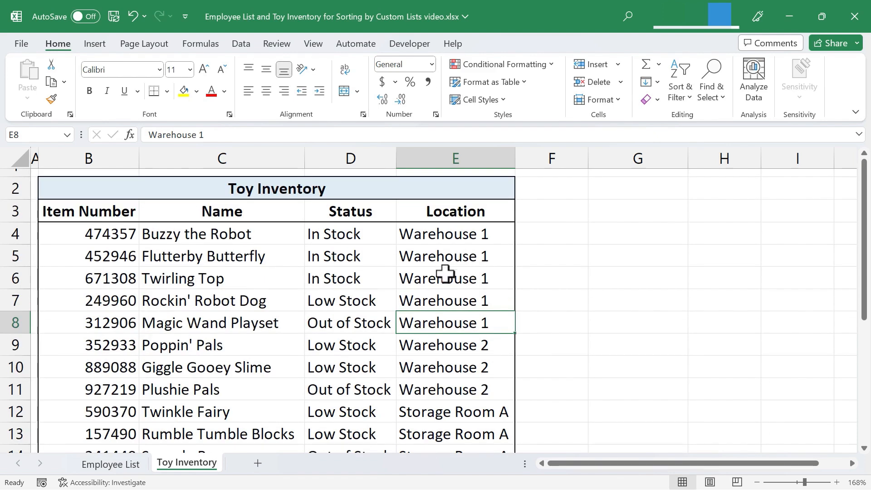
mouse_move(458, 314)
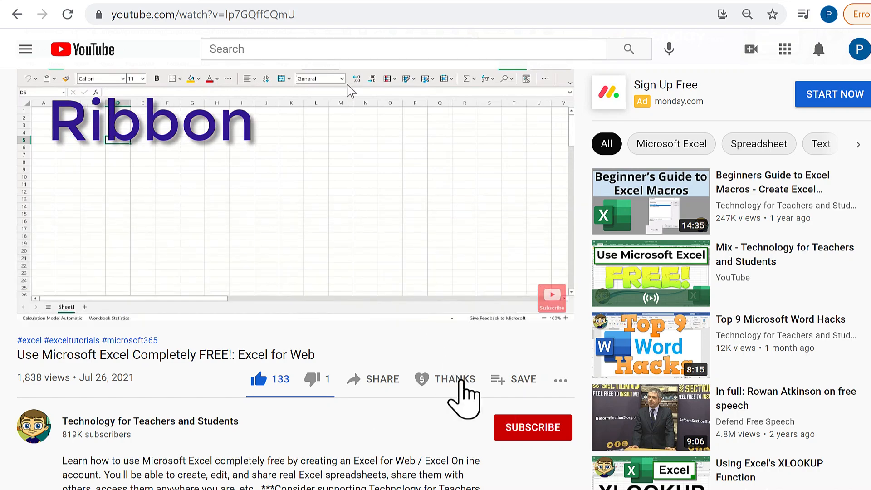
- Bring up the Super Thanks window with its $2 to $50 options
click(456, 380)
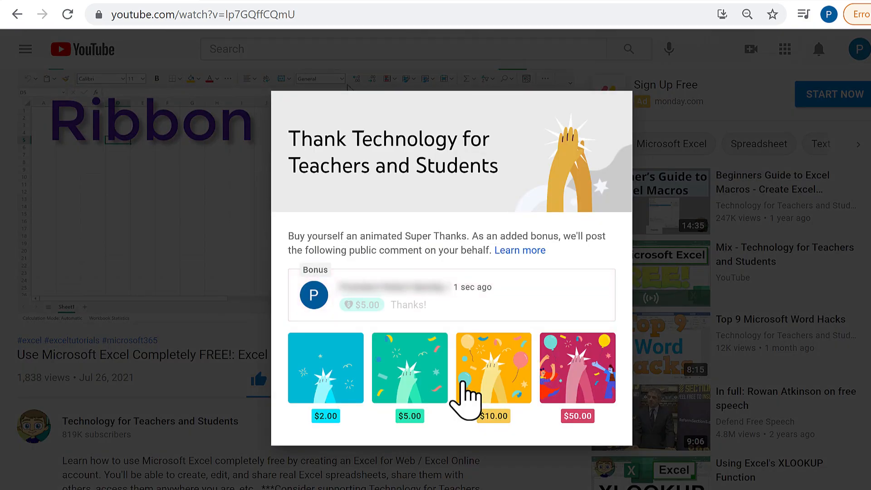